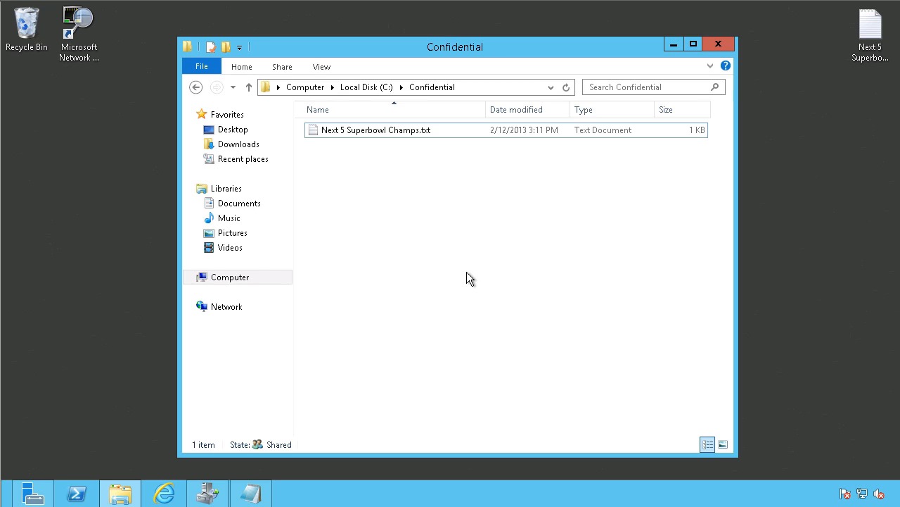
pyautogui.moveTo(438, 150)
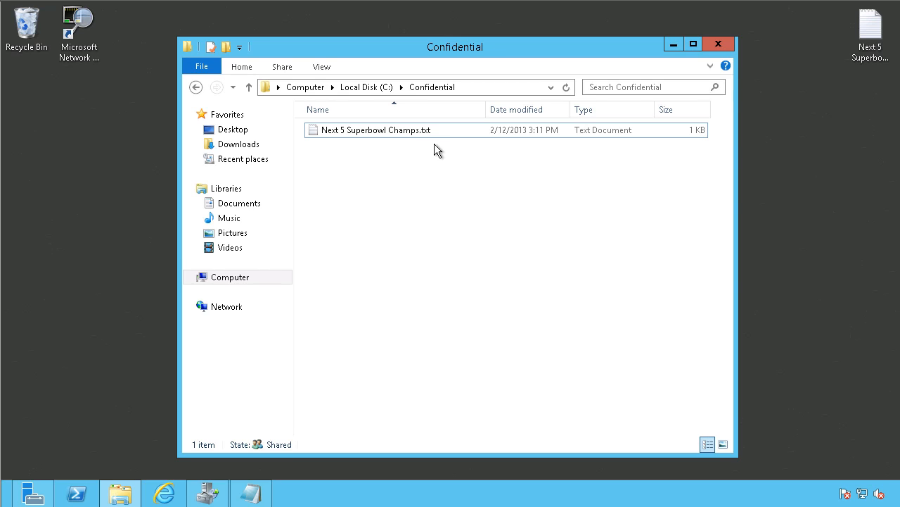
# - Open Next 5 Superbowl Champs.txt and highlight the first five teams listed
pyautogui.click(380, 130)
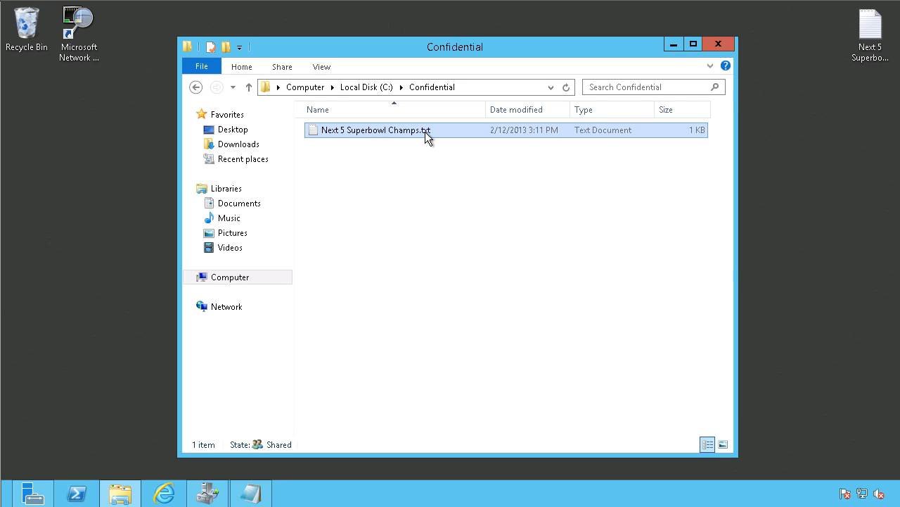
pyautogui.doubleClick(370, 129)
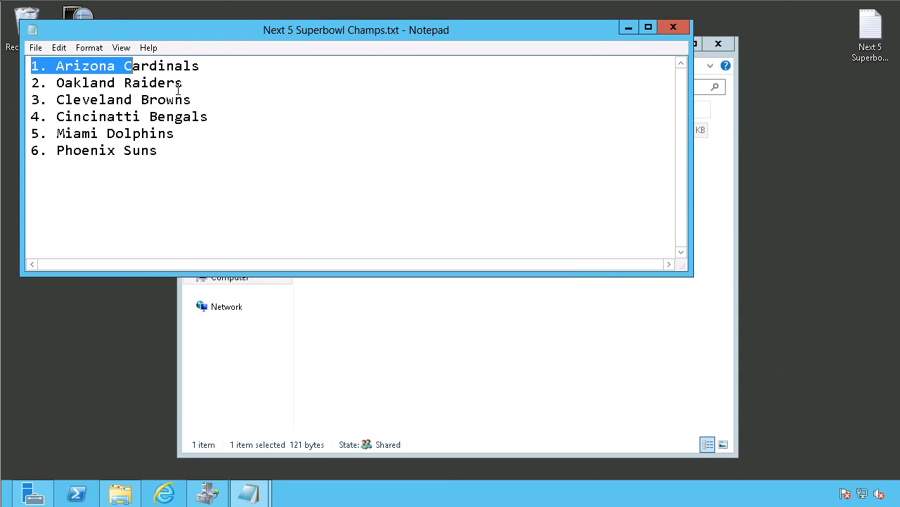
pyautogui.moveTo(133, 65); pyautogui.dragTo(174, 133)
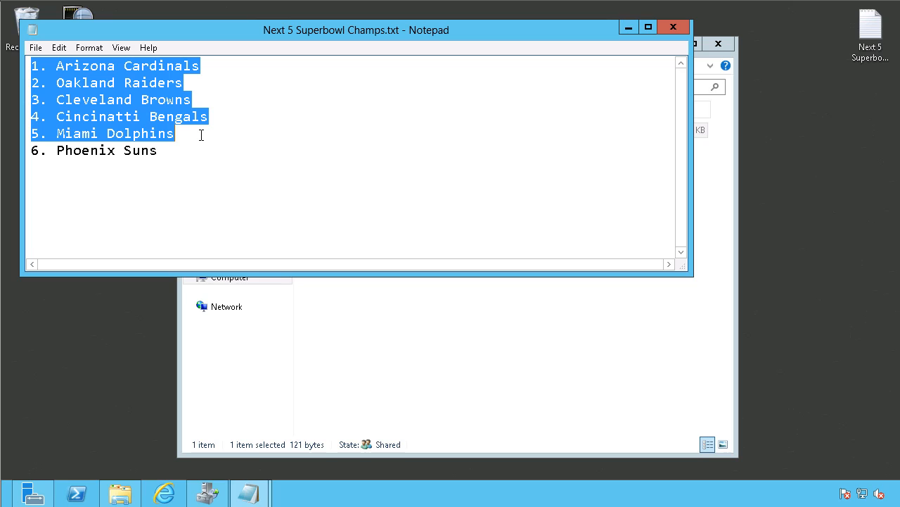
pyautogui.moveTo(31, 147)
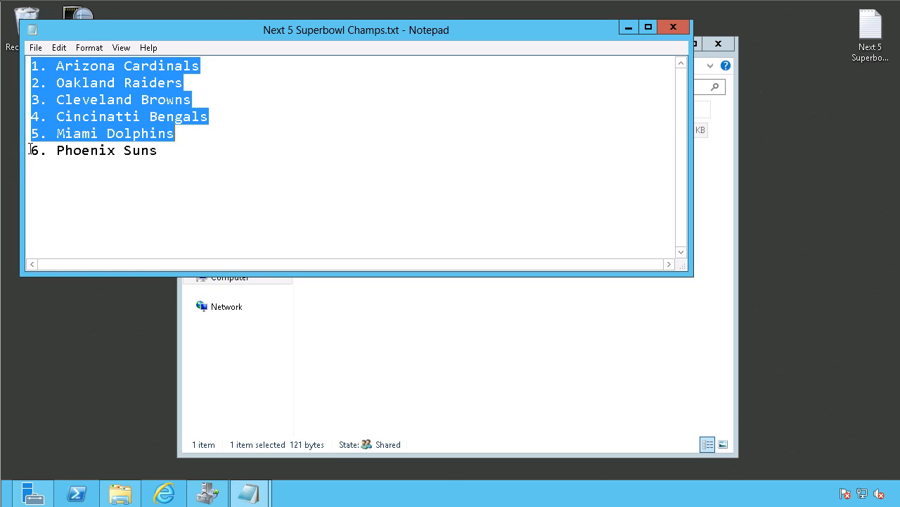
pyautogui.click(179, 149)
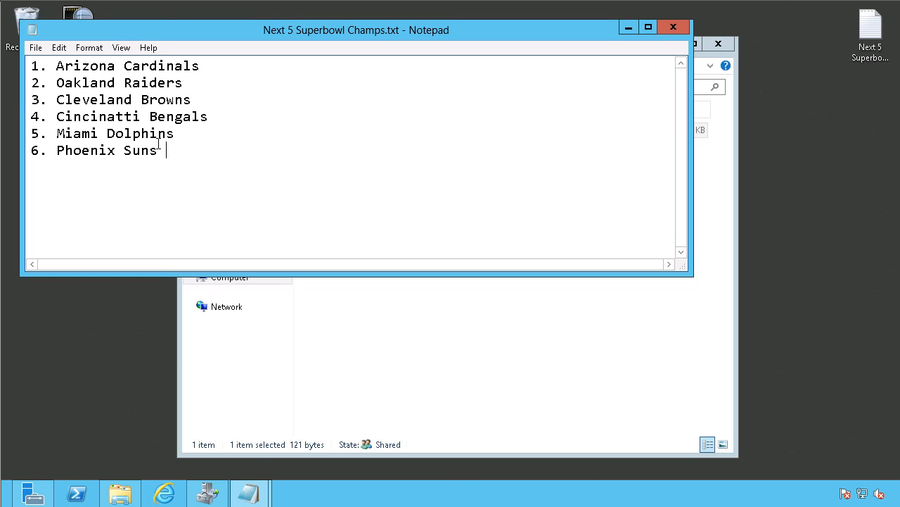
pyautogui.moveTo(247, 191)
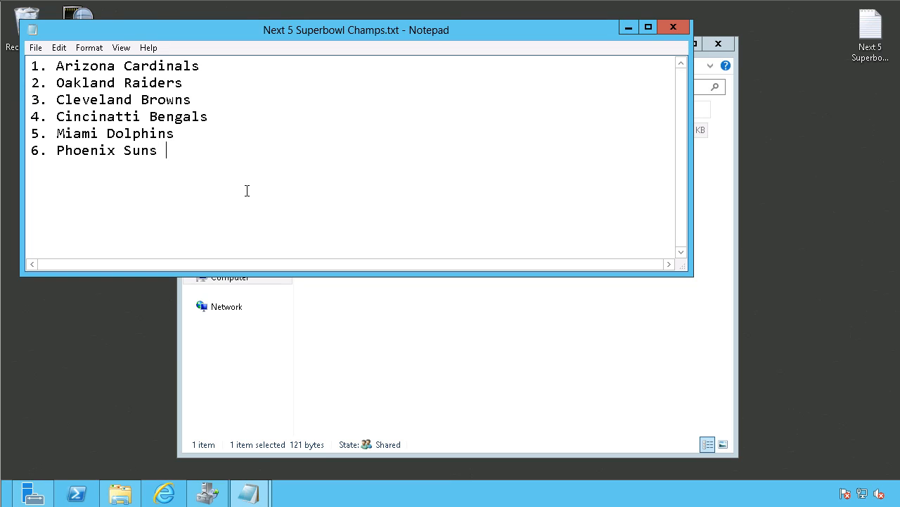
pyautogui.moveTo(194, 88)
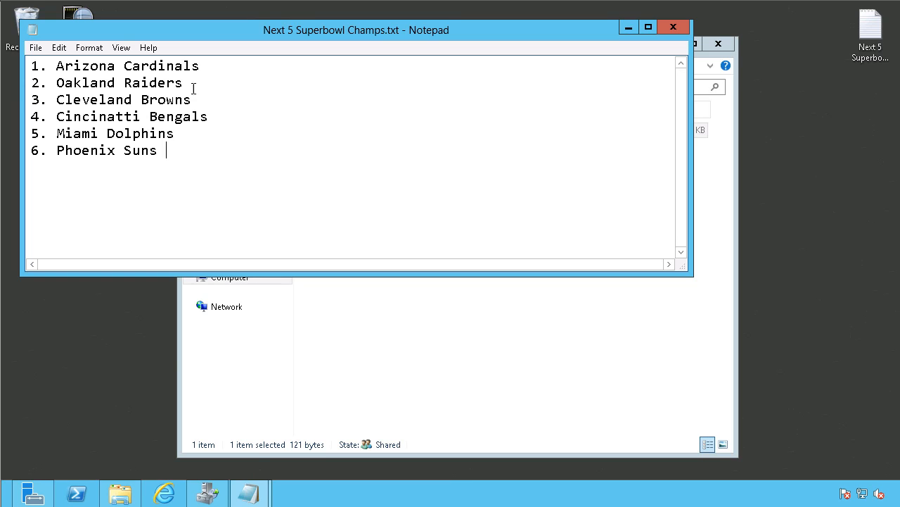
pyautogui.moveTo(218, 187)
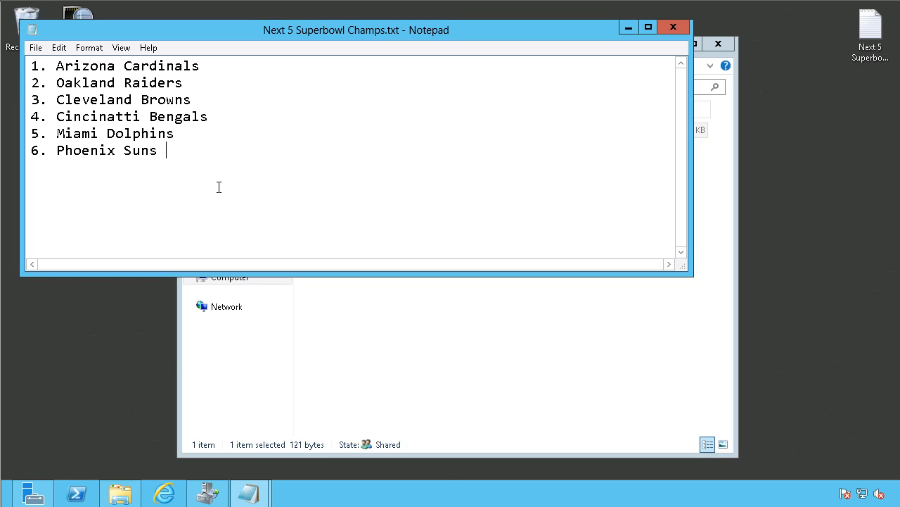
pyautogui.moveTo(660, 93)
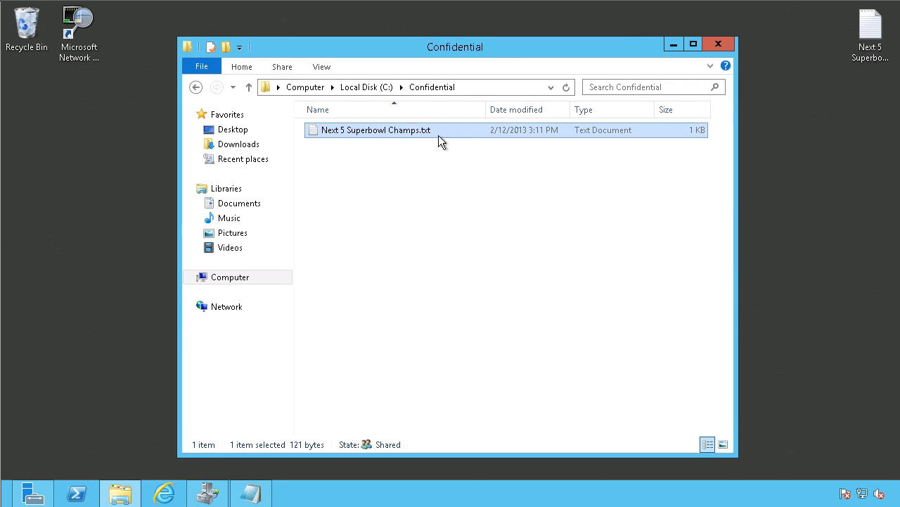
# - Check the file's Everyone and Phoenix Bookies permissions, then go to Classification Management
pyautogui.rightClick(377, 130)
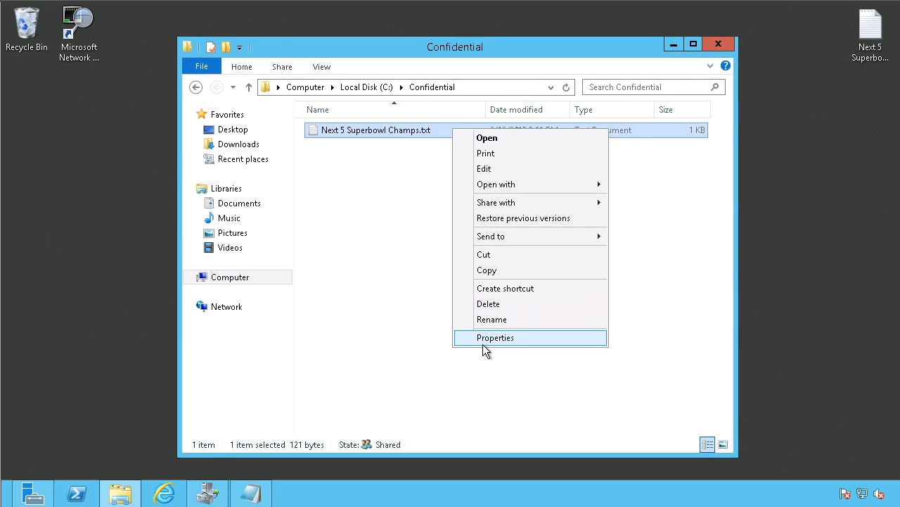
pyautogui.click(495, 338)
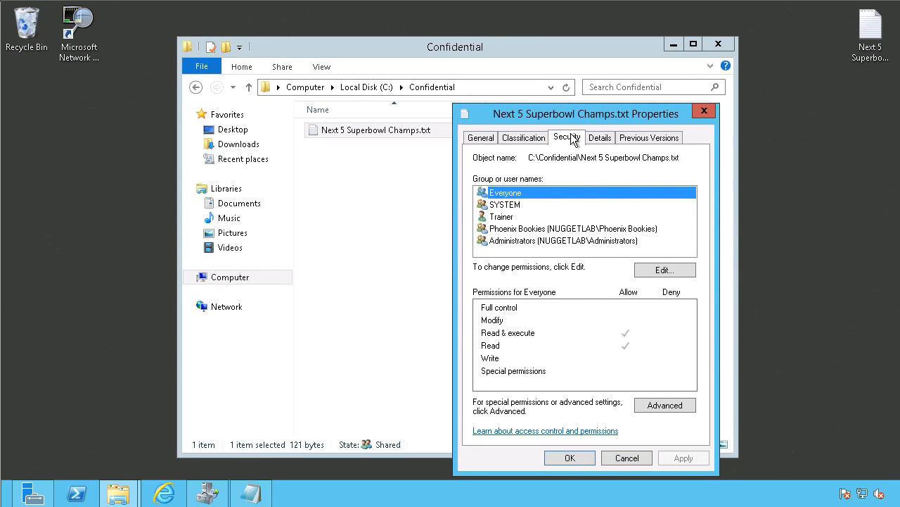
pyautogui.moveTo(529, 208)
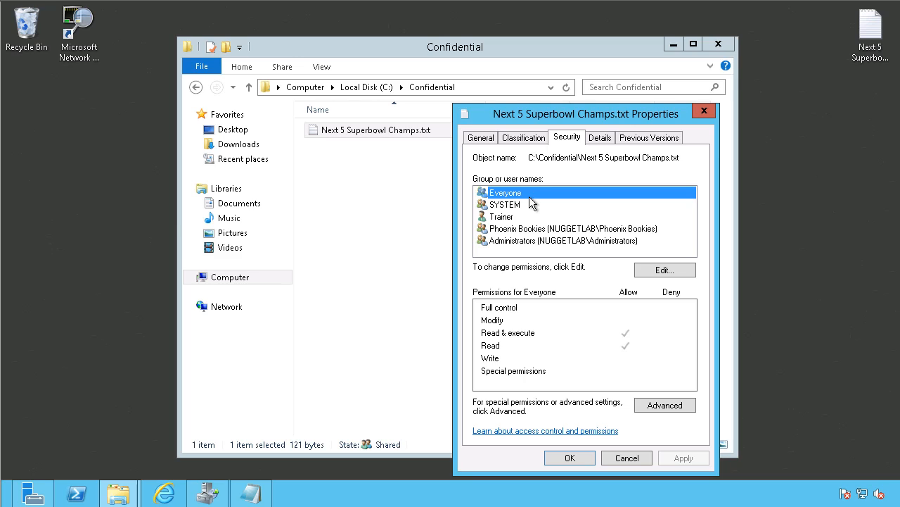
pyautogui.moveTo(509, 220)
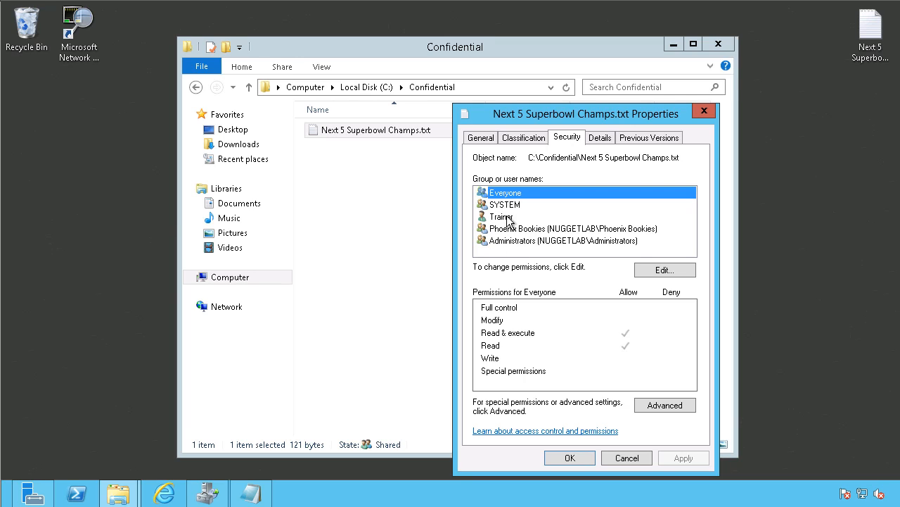
pyautogui.click(570, 228)
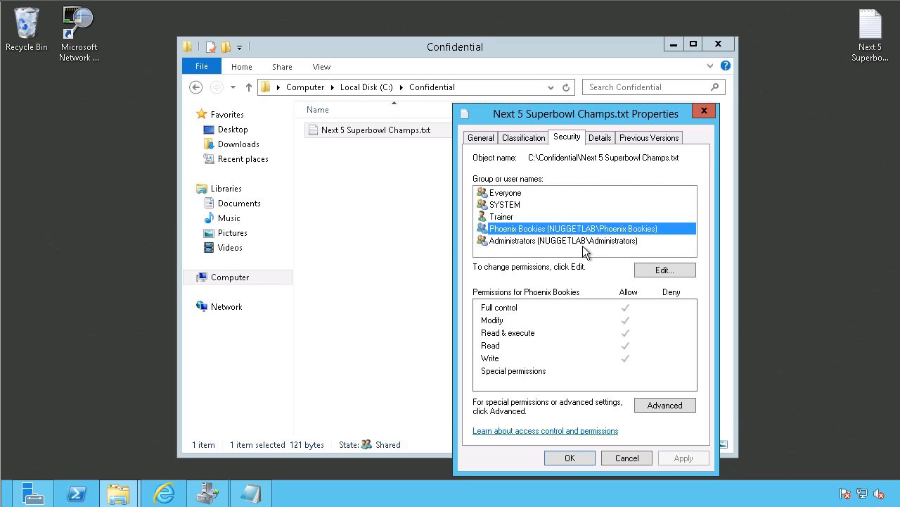
pyautogui.click(505, 192)
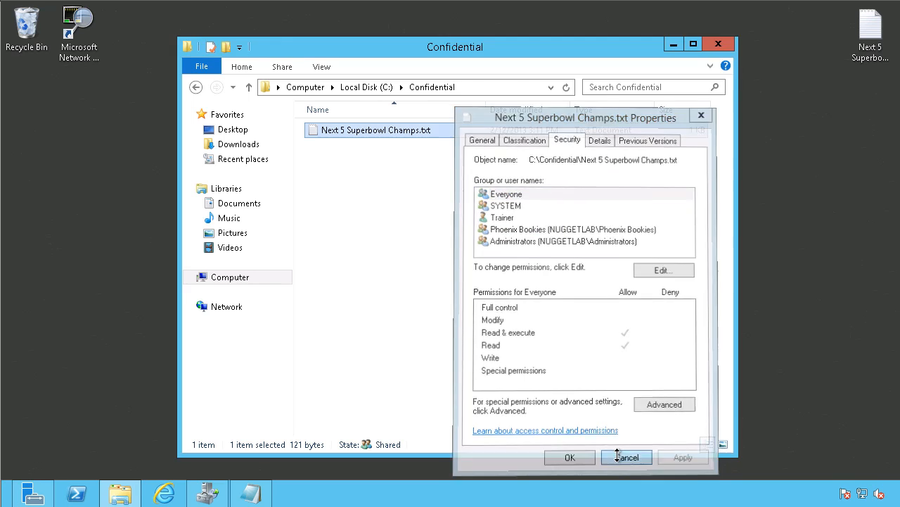
pyautogui.click(626, 458)
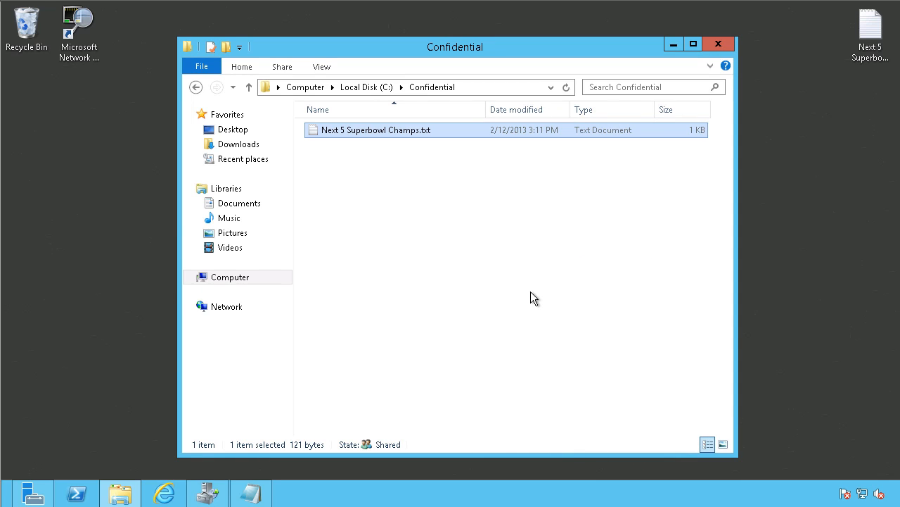
pyautogui.moveTo(222, 488)
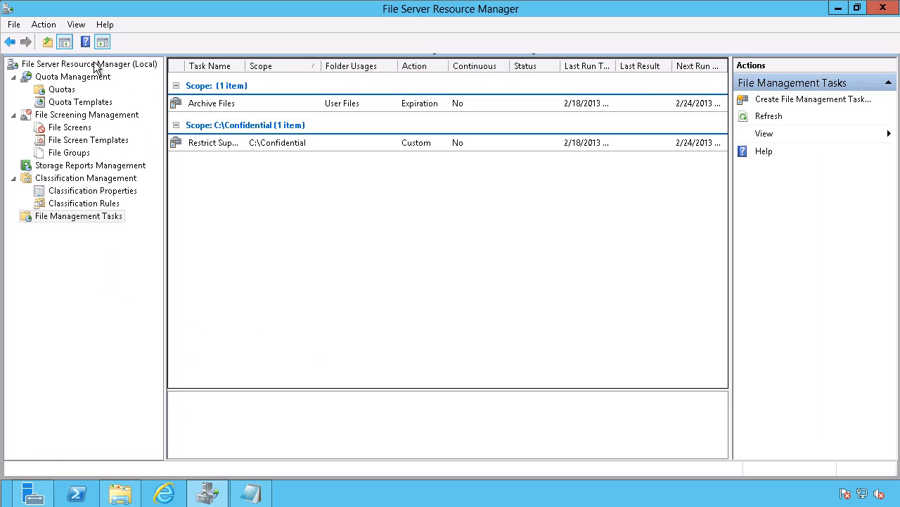
pyautogui.moveTo(292, 267)
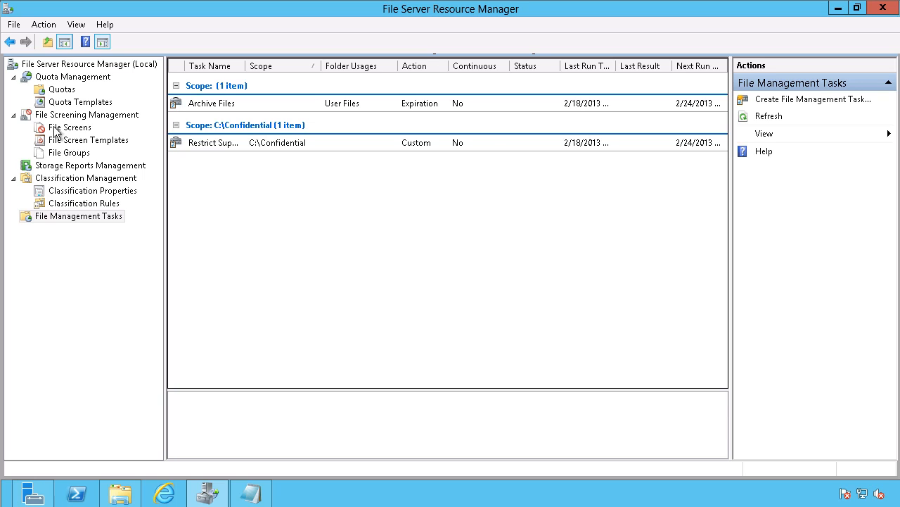
pyautogui.click(86, 177)
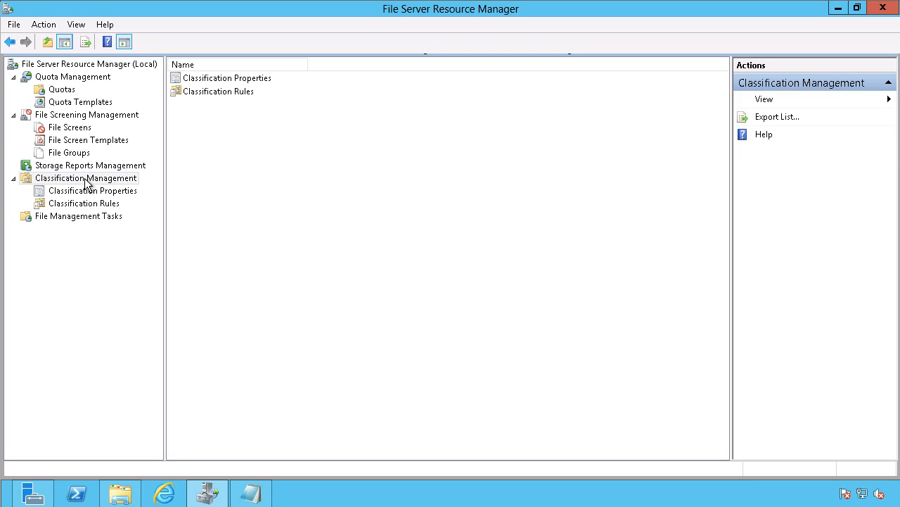
# - Review the Browns Yes/No classification property, then list the classification rules
pyautogui.click(93, 190)
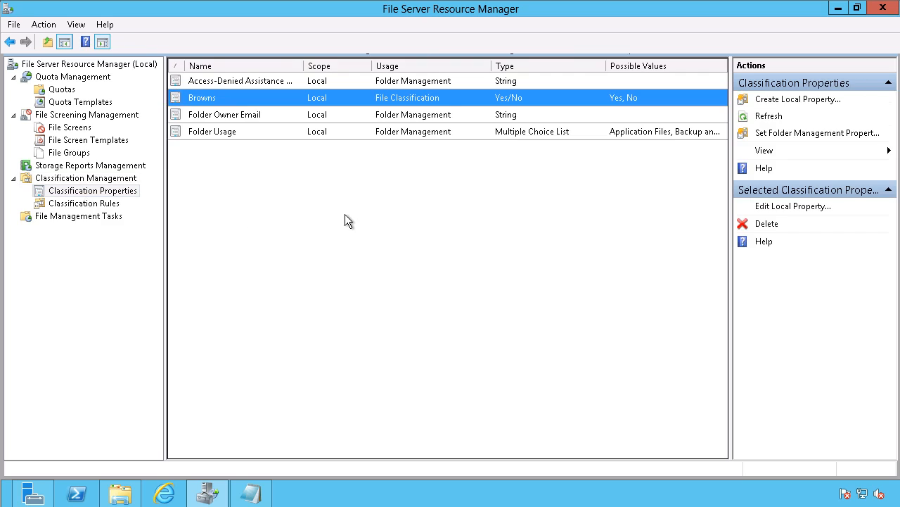
pyautogui.moveTo(274, 98)
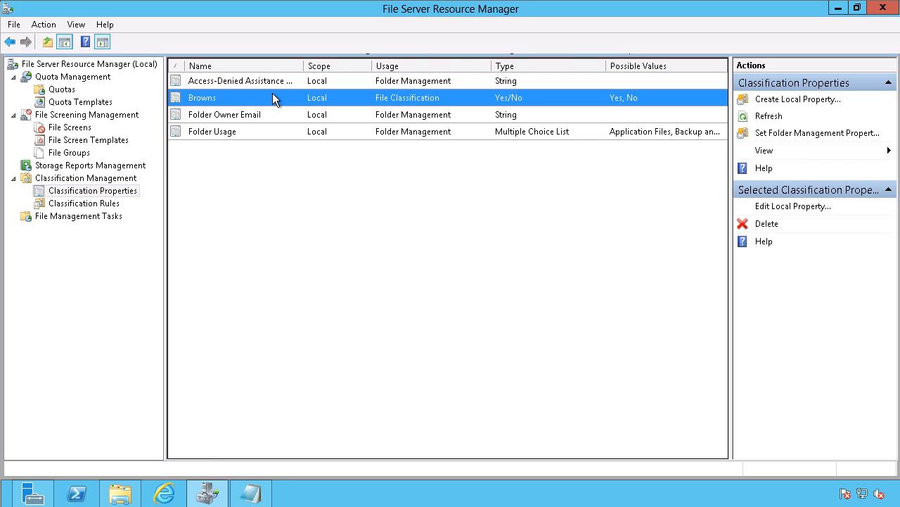
pyautogui.moveTo(301, 104)
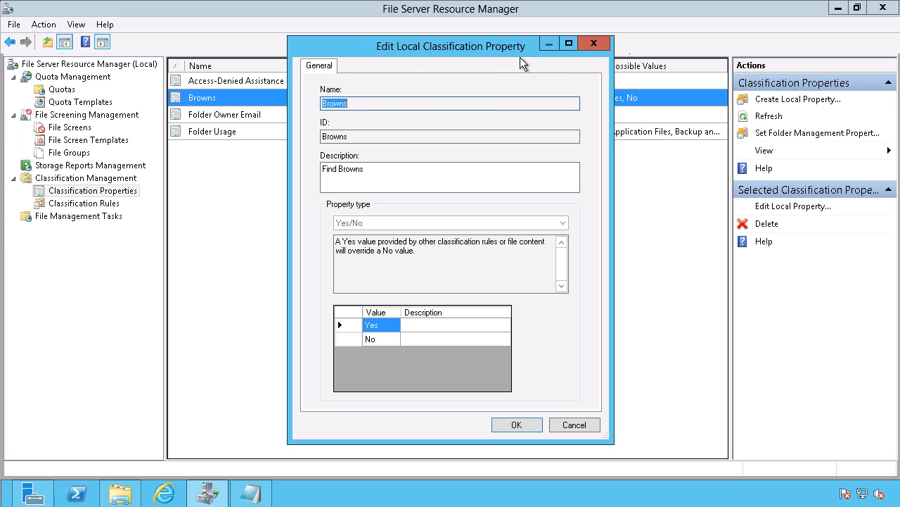
pyautogui.moveTo(391, 338)
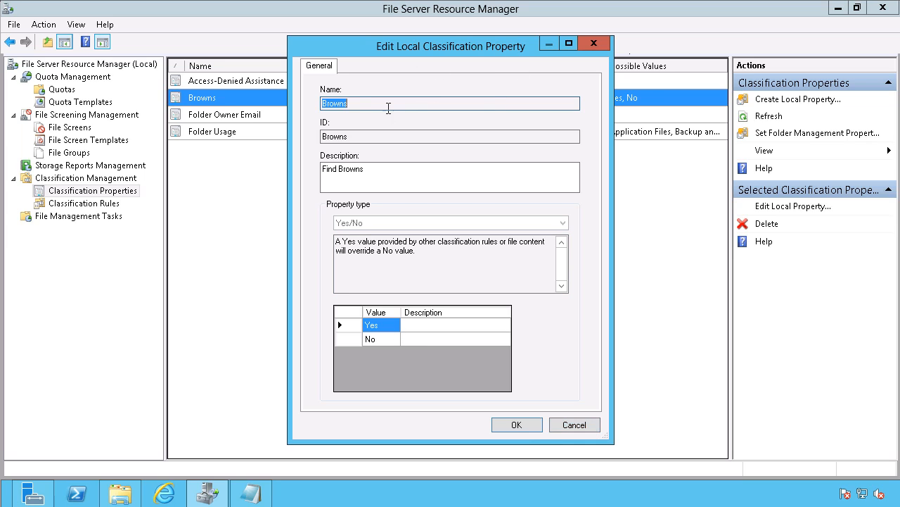
pyautogui.moveTo(574, 425)
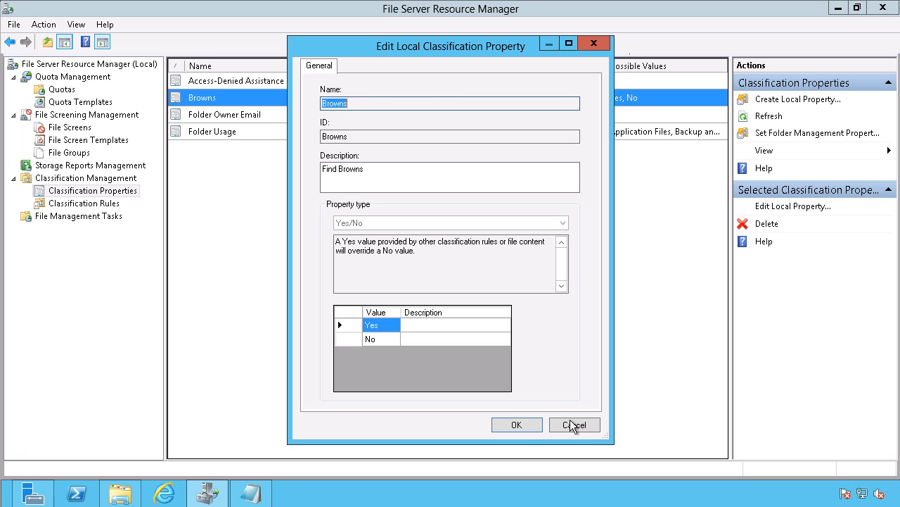
pyautogui.click(574, 424)
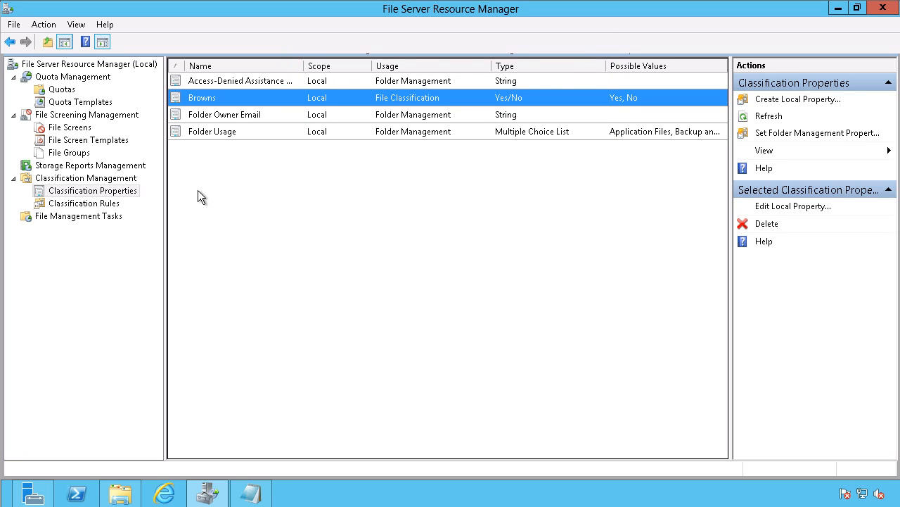
pyautogui.moveTo(79, 178)
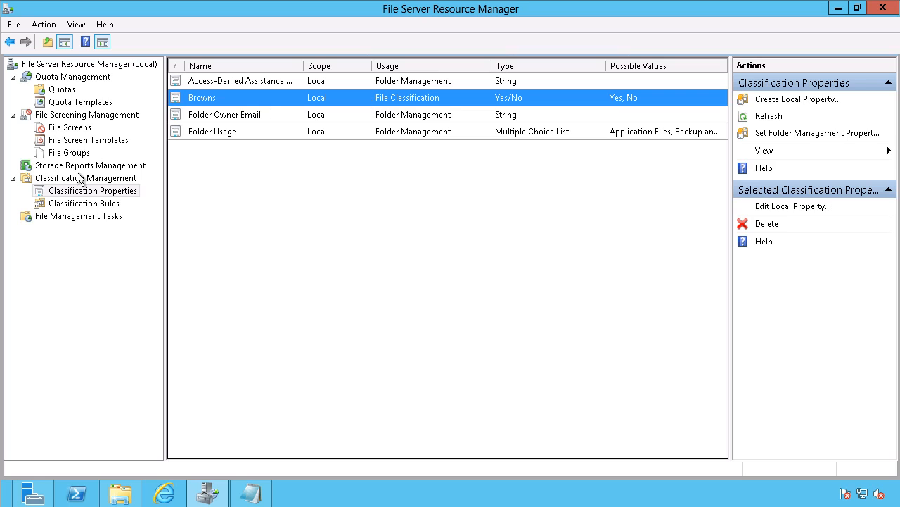
pyautogui.click(86, 202)
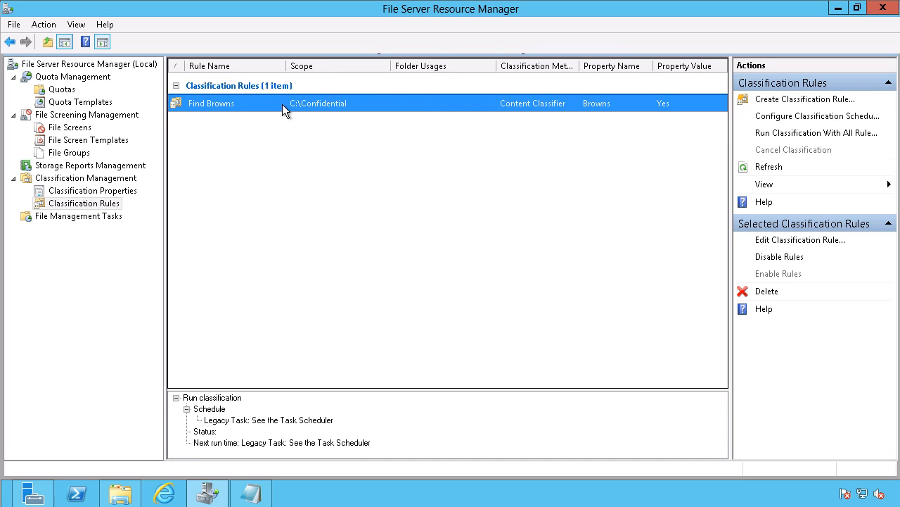
# - Open the Find Browns rule and check its C:\Confidential scope
pyautogui.click(801, 240)
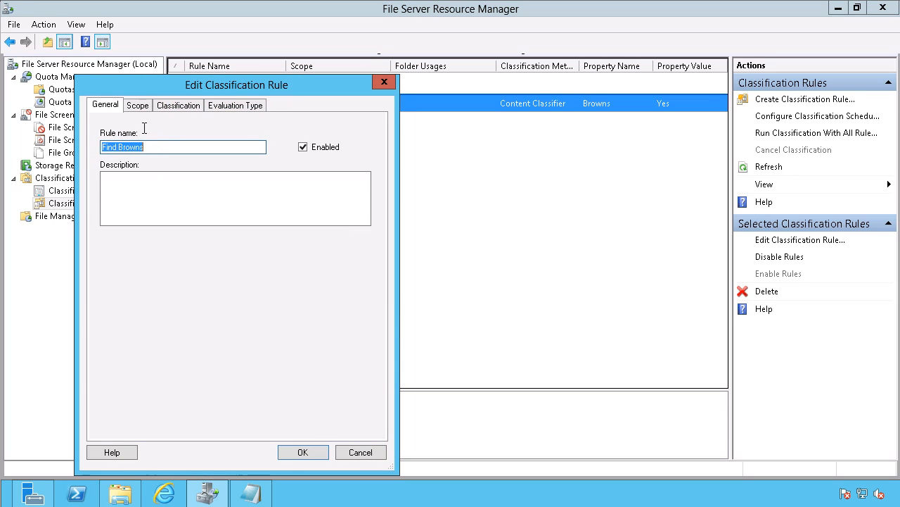
pyautogui.click(137, 105)
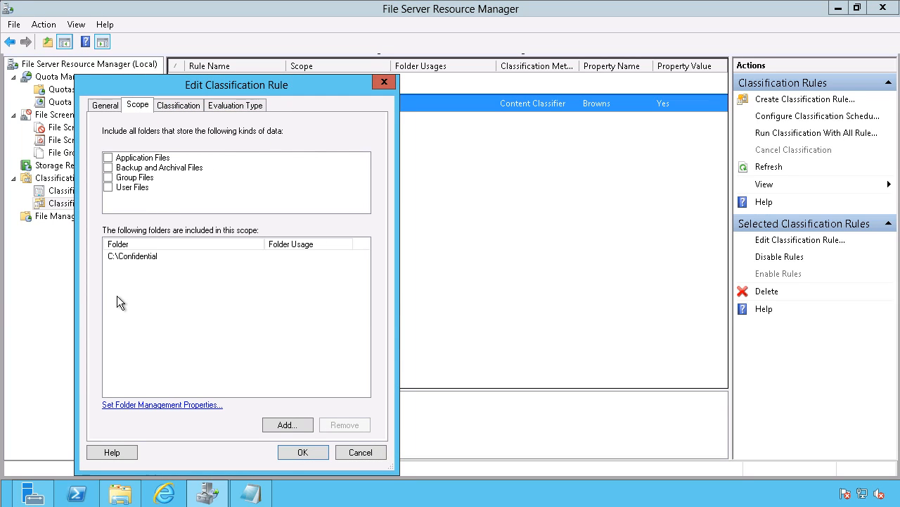
pyautogui.click(133, 255)
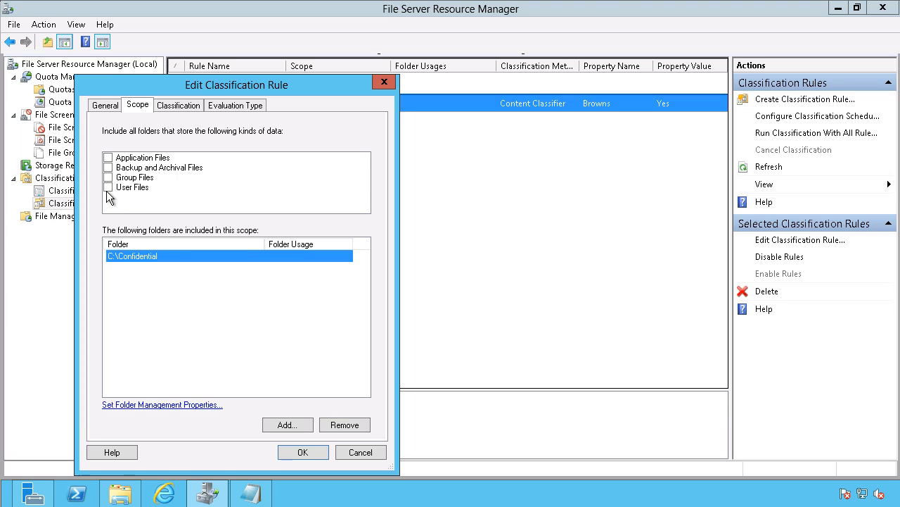
pyautogui.moveTo(204, 119)
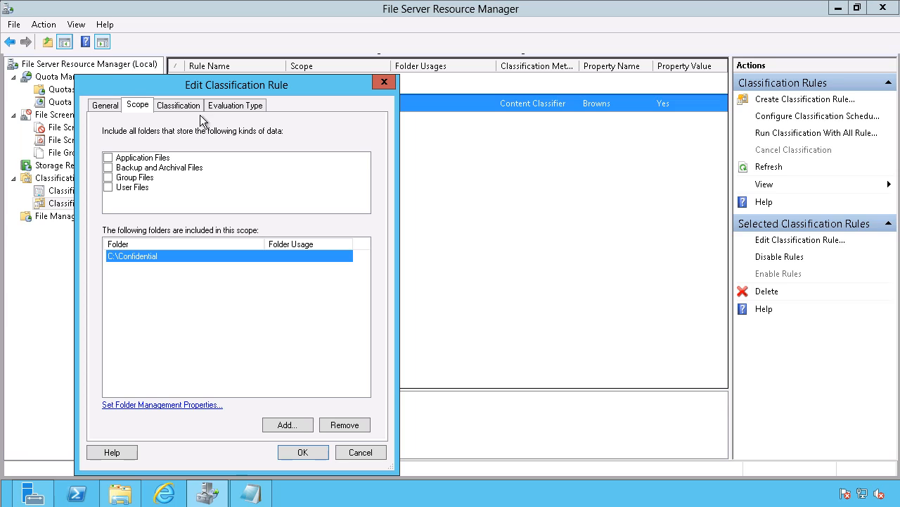
# - Confirm the rule assigns Browns = Yes using a case-sensitive 'Browns' content expression
pyautogui.click(178, 105)
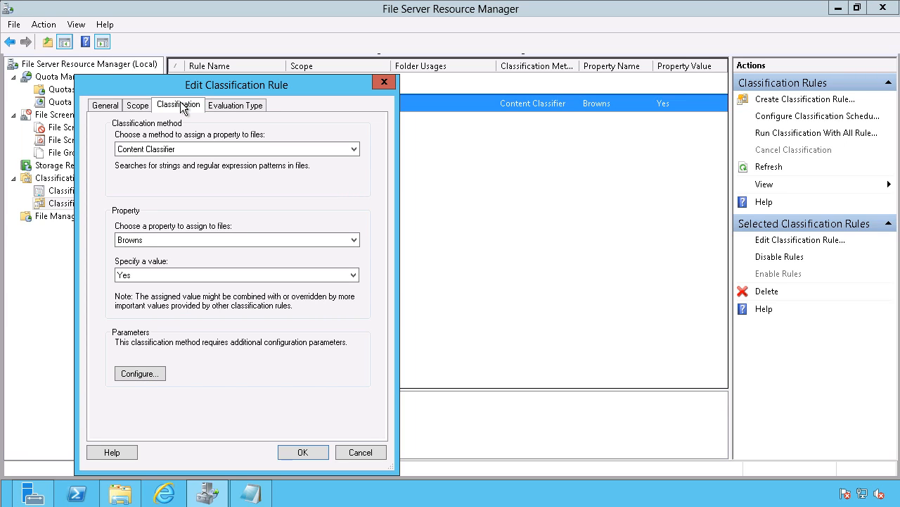
pyautogui.click(236, 239)
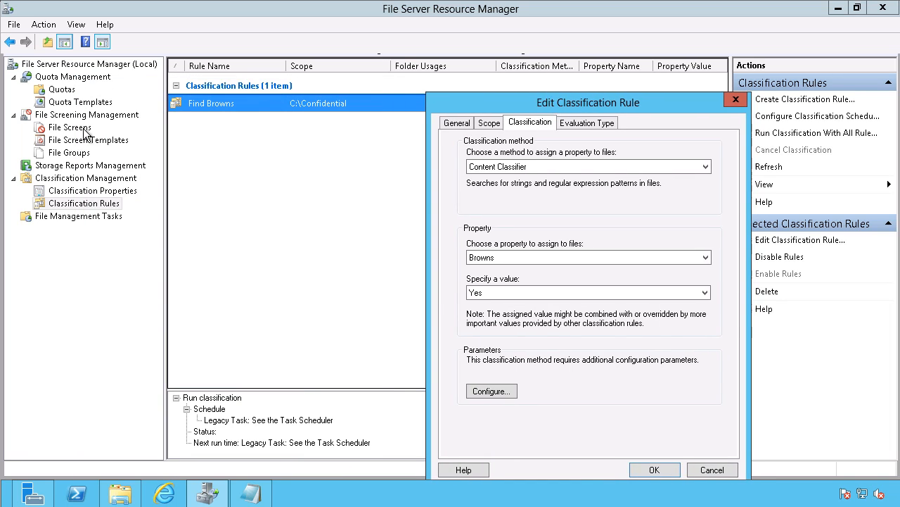
pyautogui.moveTo(69, 203)
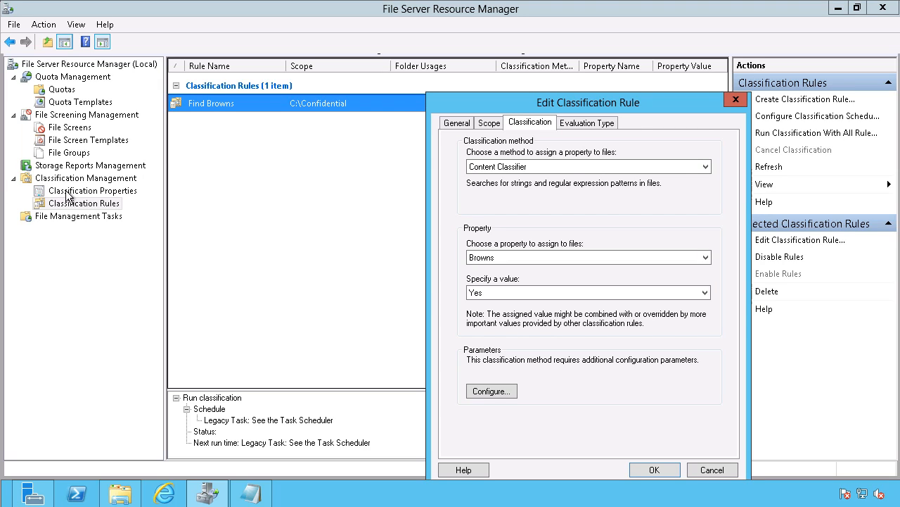
pyautogui.click(705, 292)
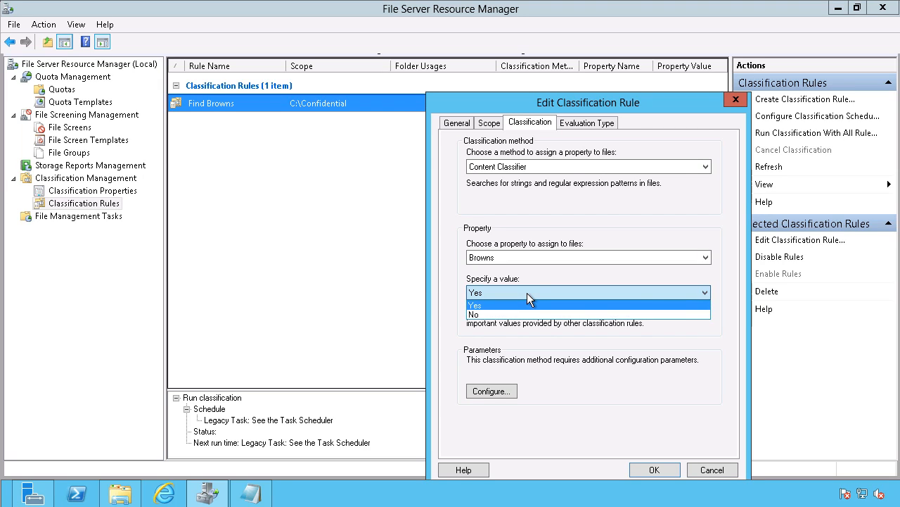
pyautogui.click(475, 303)
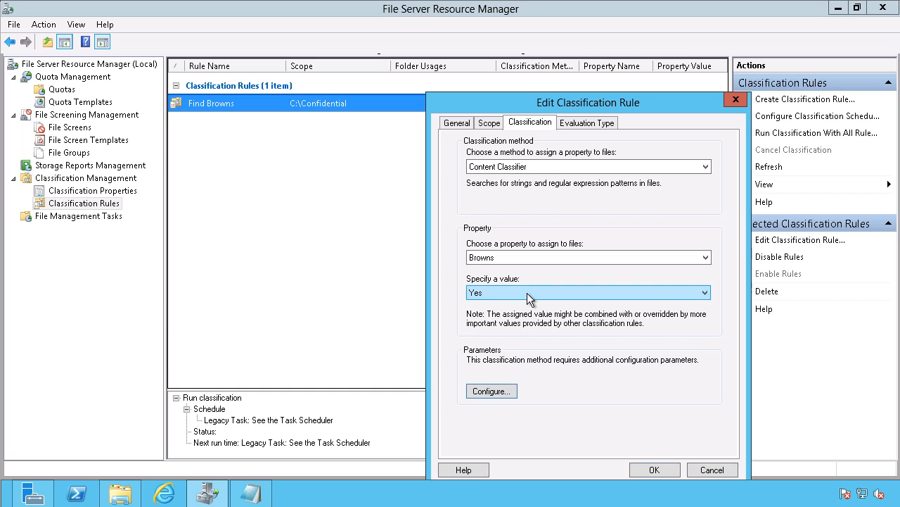
pyautogui.click(491, 391)
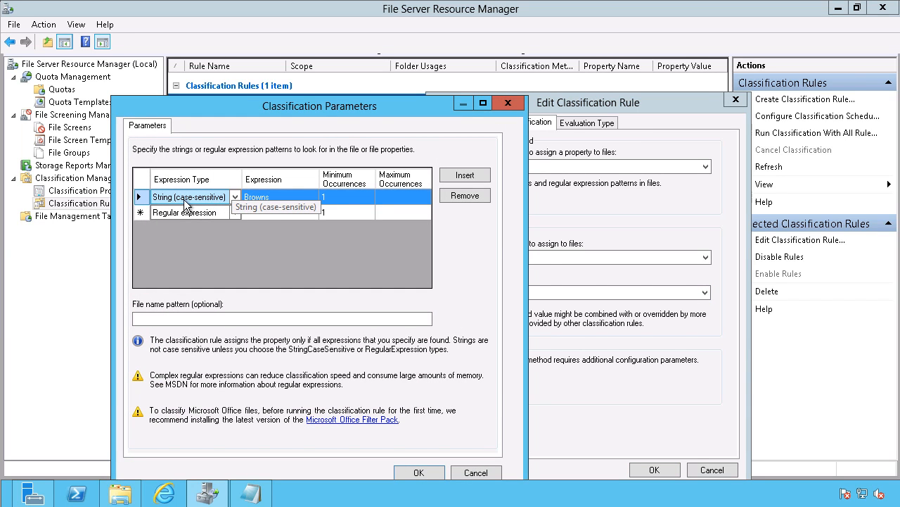
pyautogui.click(275, 206)
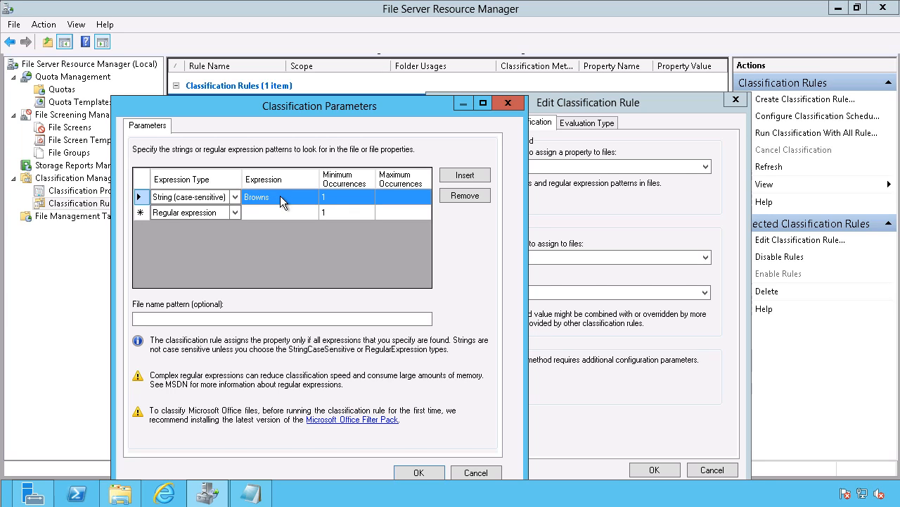
pyautogui.moveTo(264, 207)
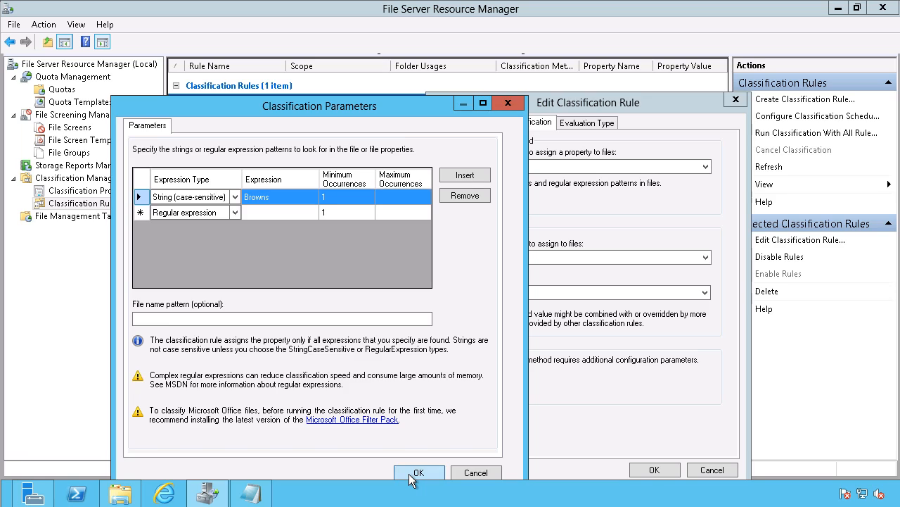
pyautogui.click(418, 472)
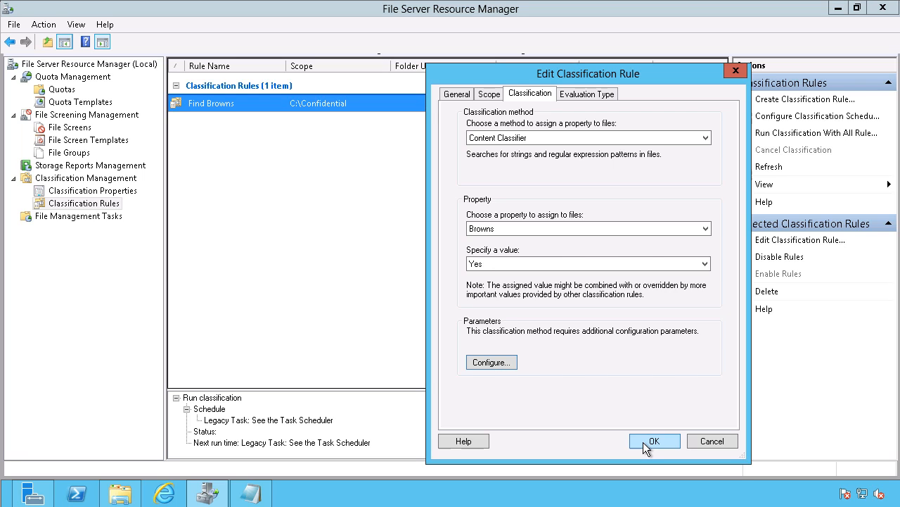
# - Close the rule and open the Restrict Superbowl Files task's properties
pyautogui.click(654, 440)
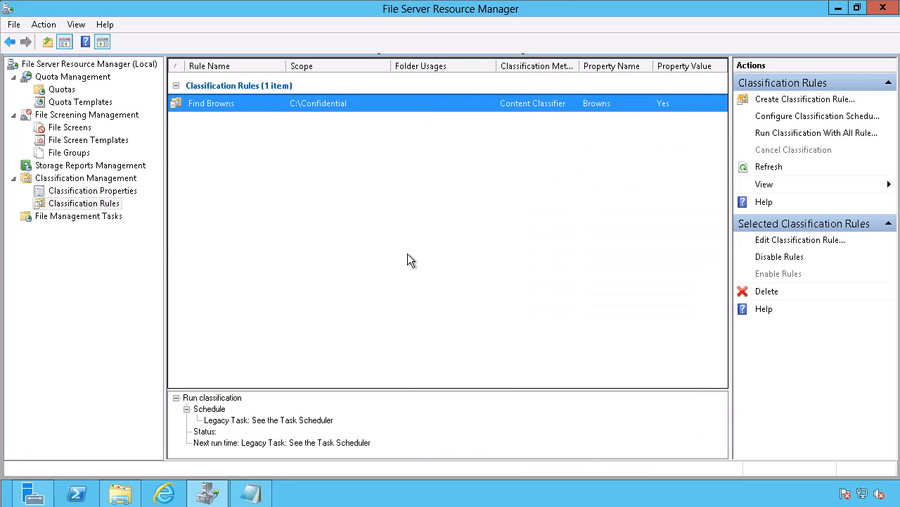
pyautogui.moveTo(300, 119)
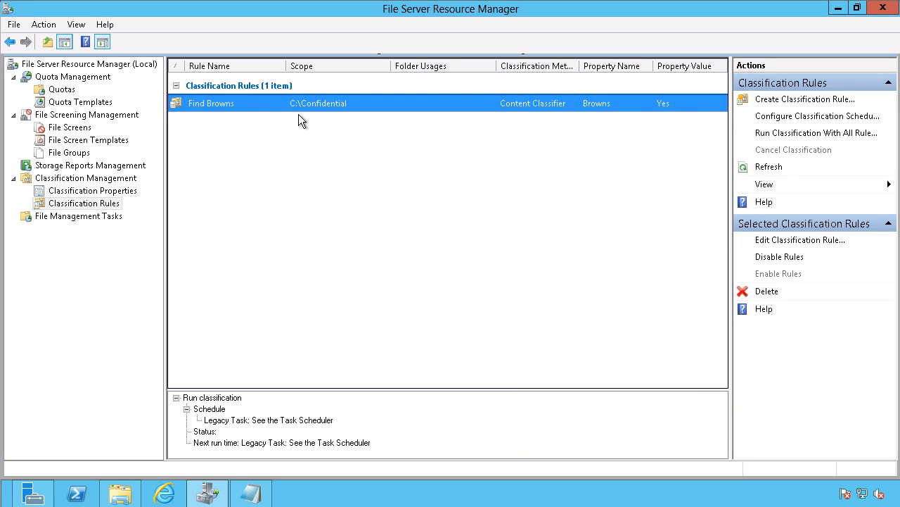
pyautogui.click(80, 216)
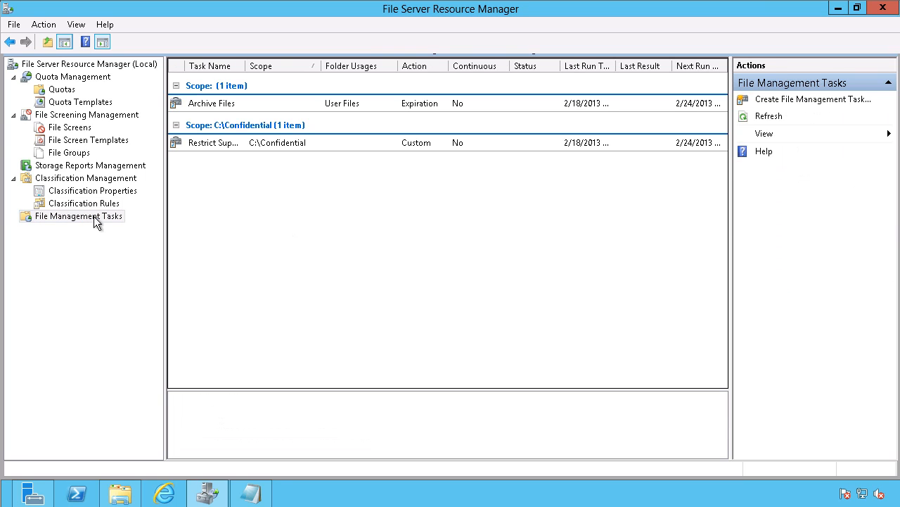
pyautogui.click(282, 143)
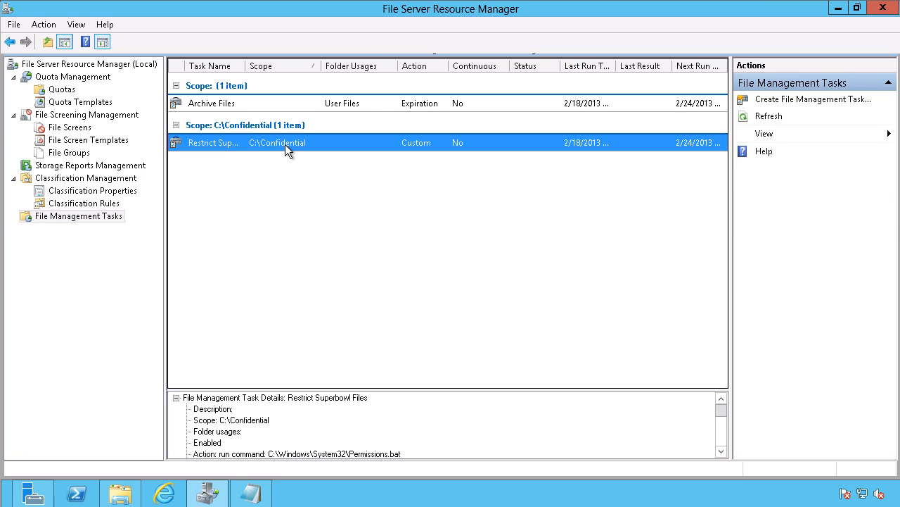
pyautogui.doubleClick(213, 142)
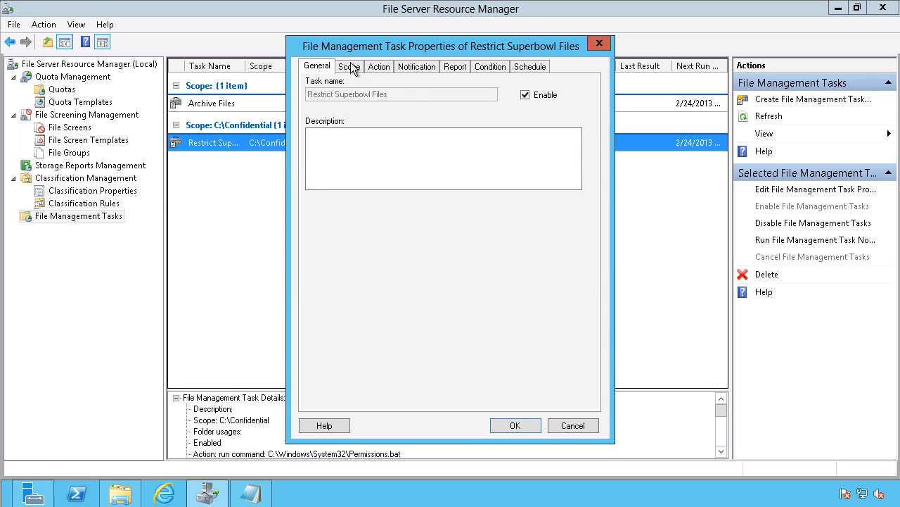
# - Review the task's scope and custom action, and open its Permissions.bat script
pyautogui.click(349, 66)
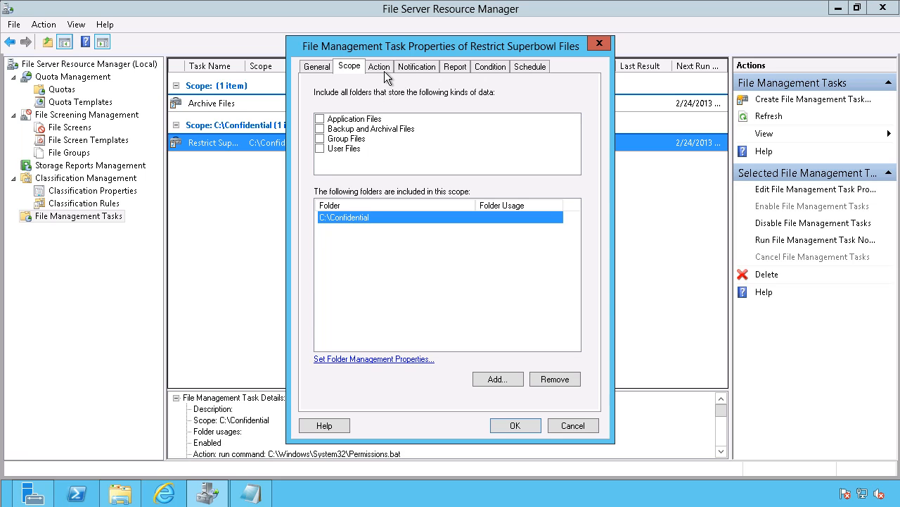
pyautogui.click(379, 66)
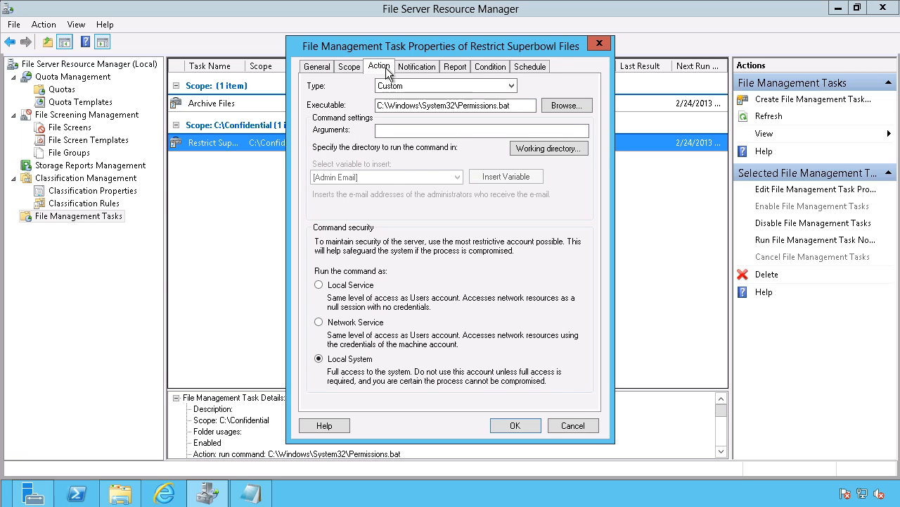
pyautogui.click(456, 105)
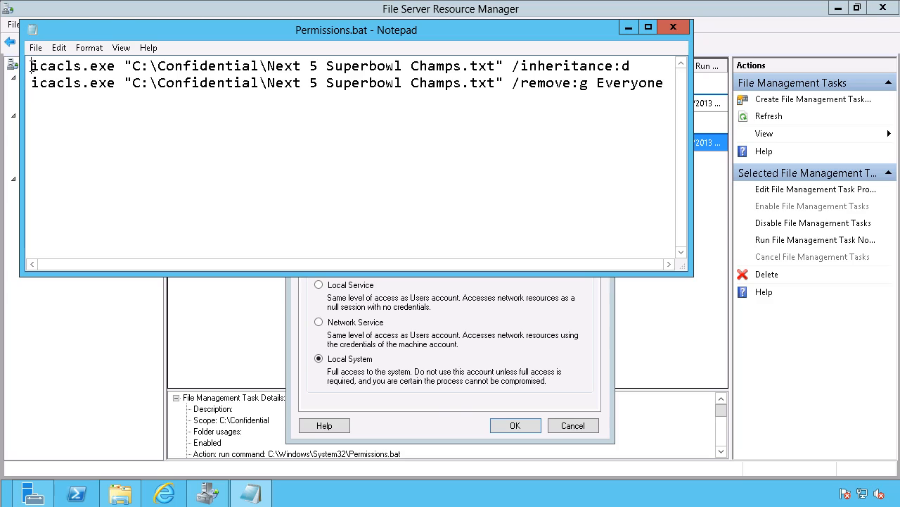
# - Highlight the /inheritance:d switch in the first icacls command
pyautogui.doubleClick(74, 65)
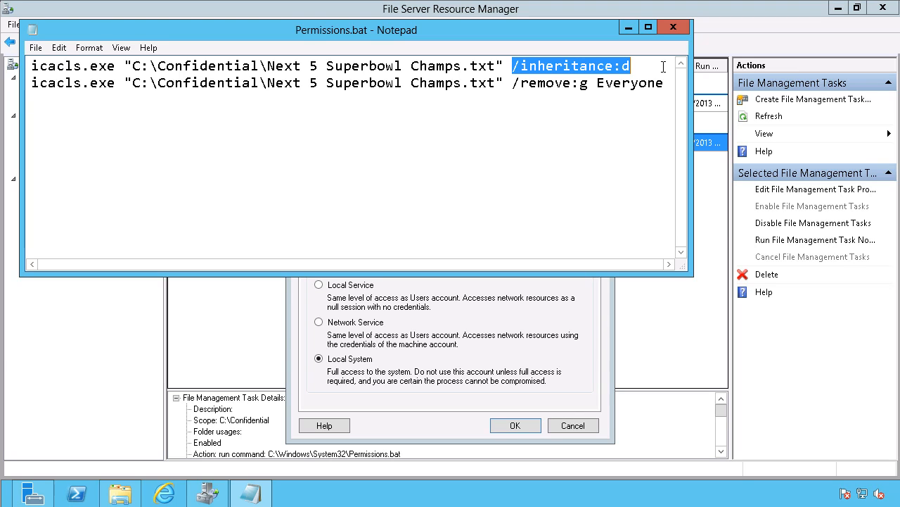
pyautogui.moveTo(584, 85)
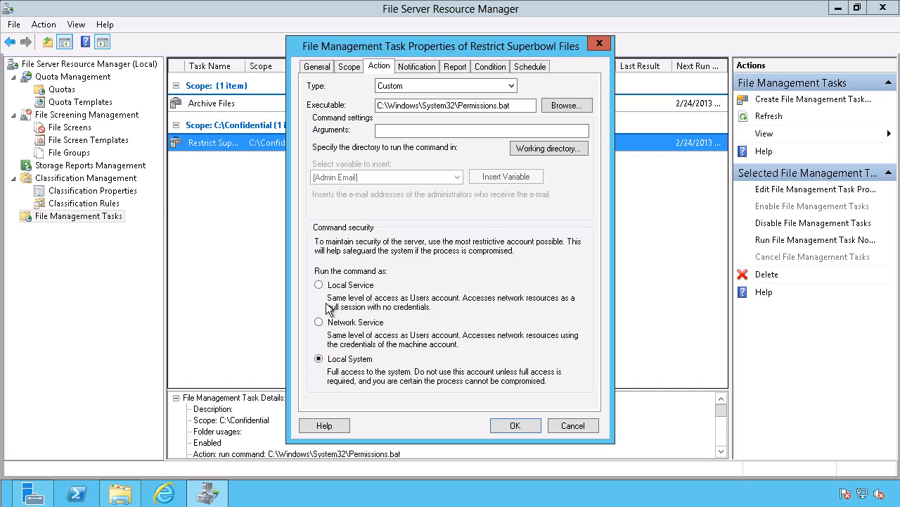
pyautogui.moveTo(463, 95)
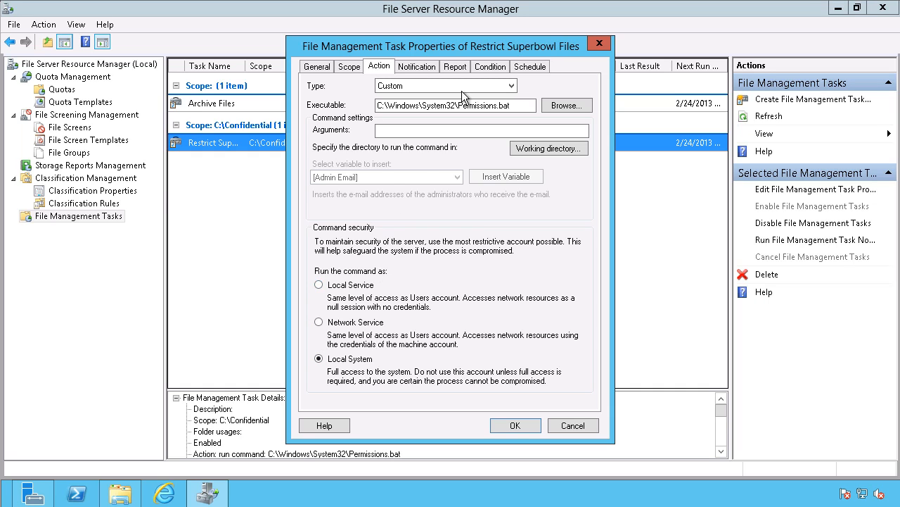
# - Check the Browns = Yes condition and weekly Sunday schedule, then close the task properties
pyautogui.click(490, 66)
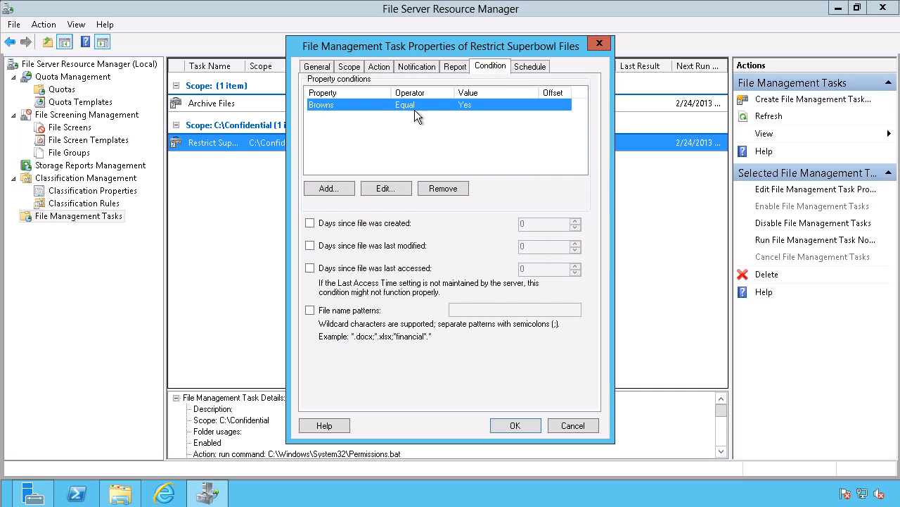
pyautogui.moveTo(479, 113)
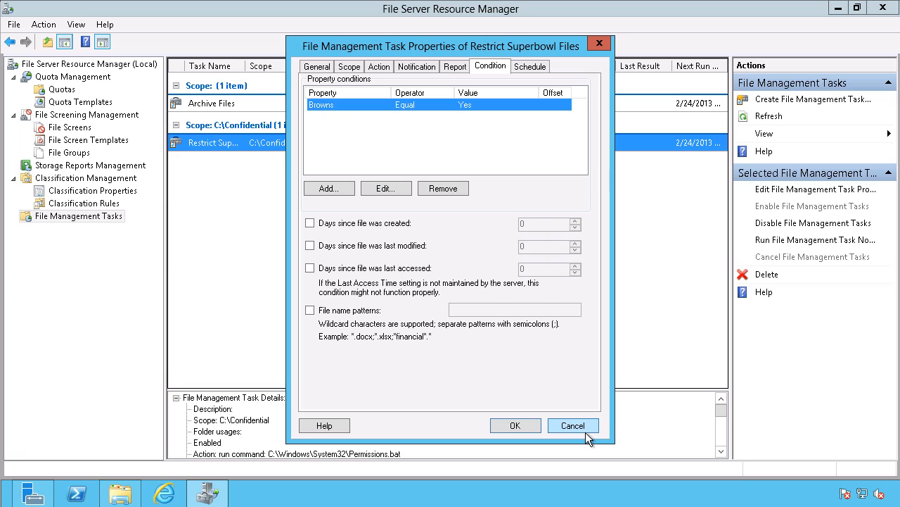
pyautogui.click(529, 66)
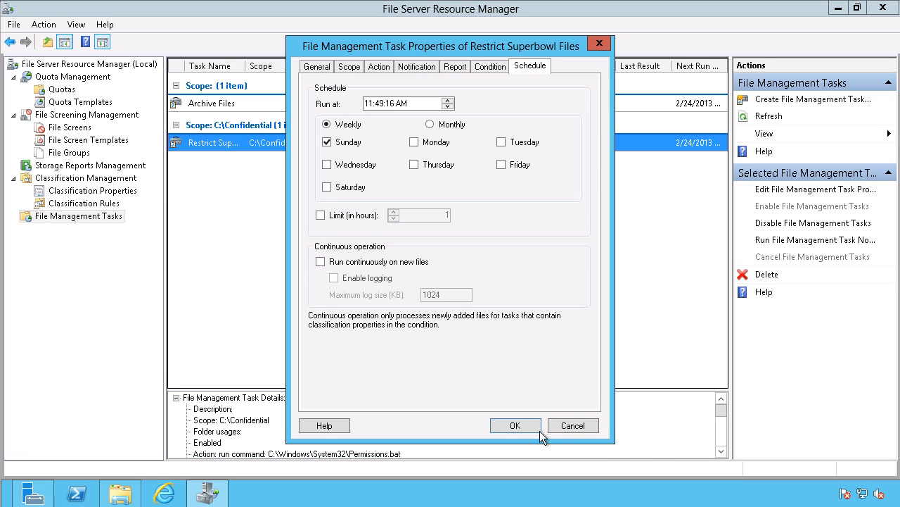
pyautogui.click(515, 424)
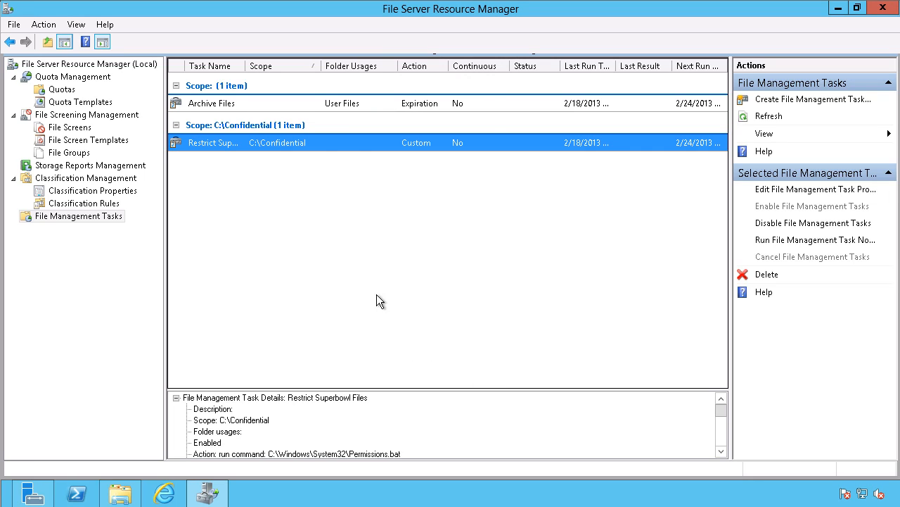
pyautogui.moveTo(380, 152)
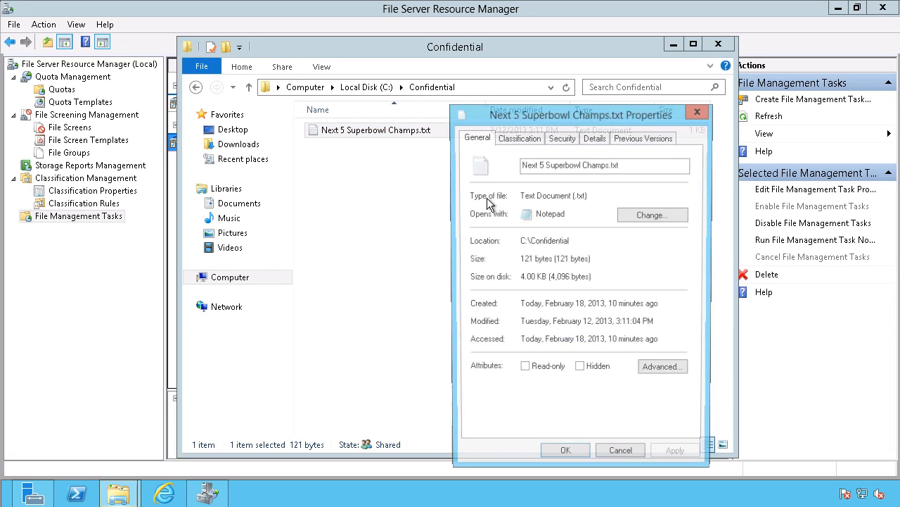
# - Recheck Everyone's read and execute permission on Next 5 Superbowl Champs.txt
pyautogui.click(562, 137)
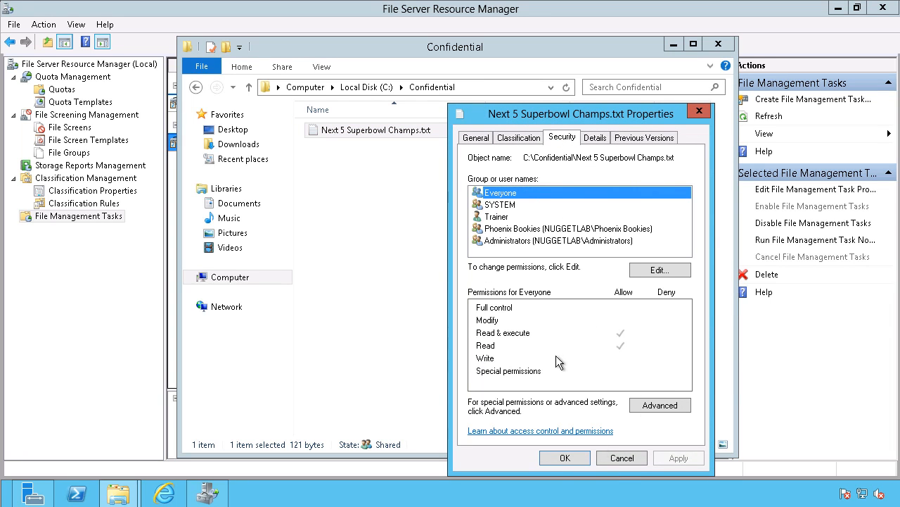
pyautogui.click(622, 458)
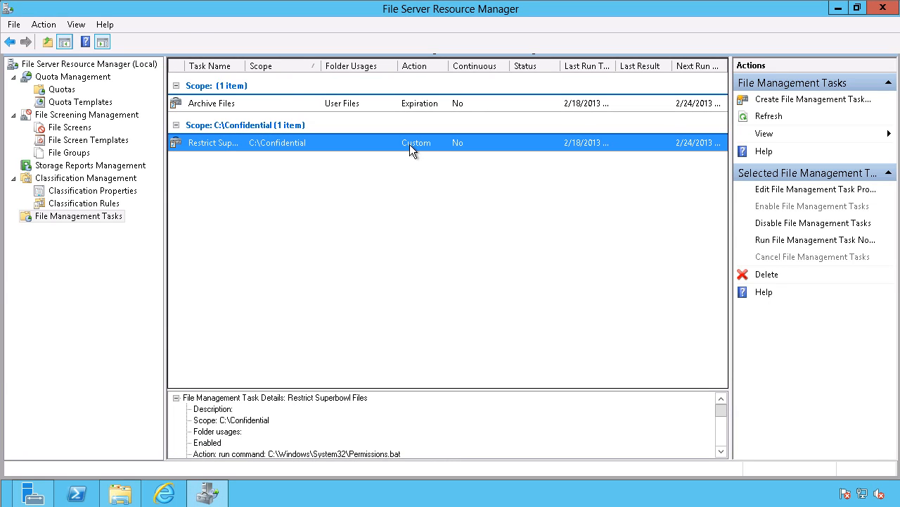
pyautogui.moveTo(427, 147)
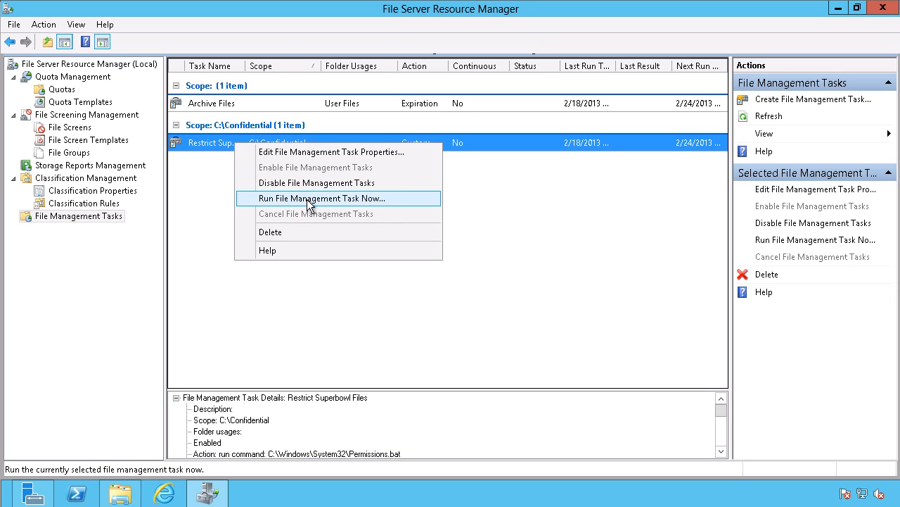
# - Run Restrict Superbowl Files immediately, waiting for the task to complete
pyautogui.click(322, 198)
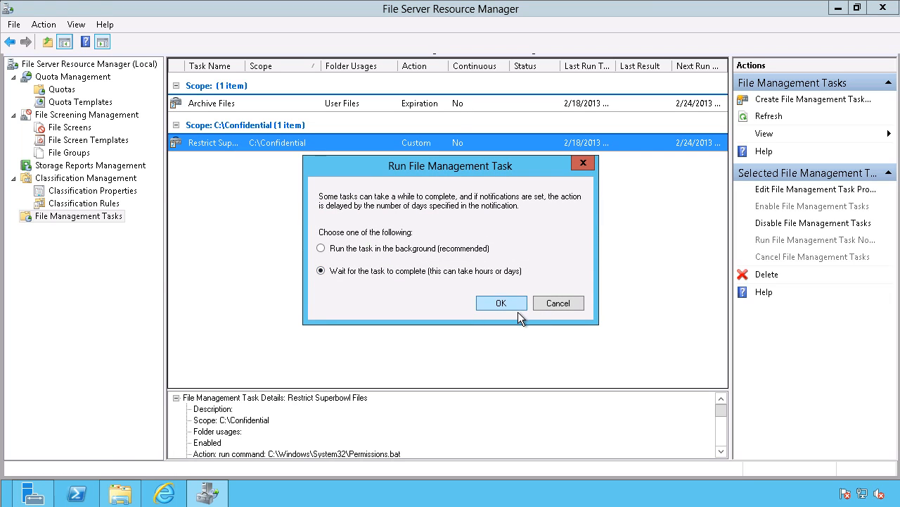
pyautogui.click(501, 302)
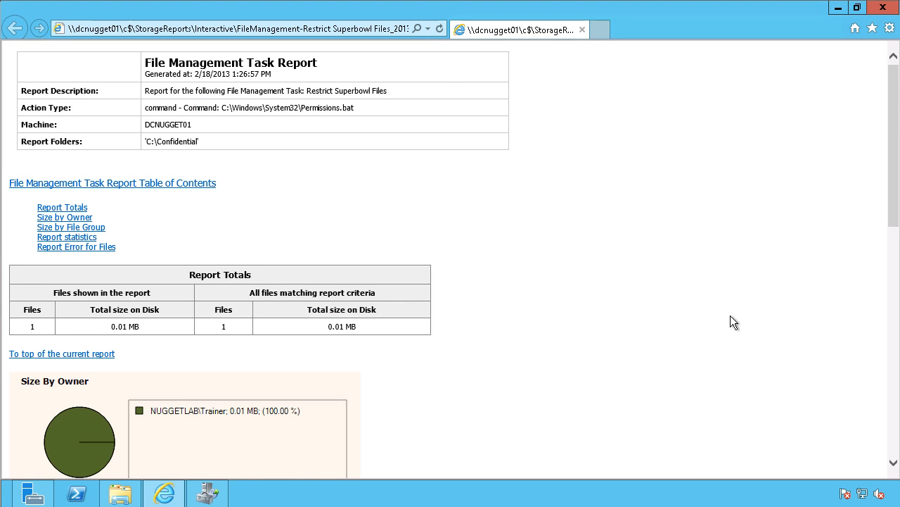
# - Scroll to the report statistics listing Next 5 Superbowl Champs.txt in C:\Confidential
pyautogui.scroll(-3)
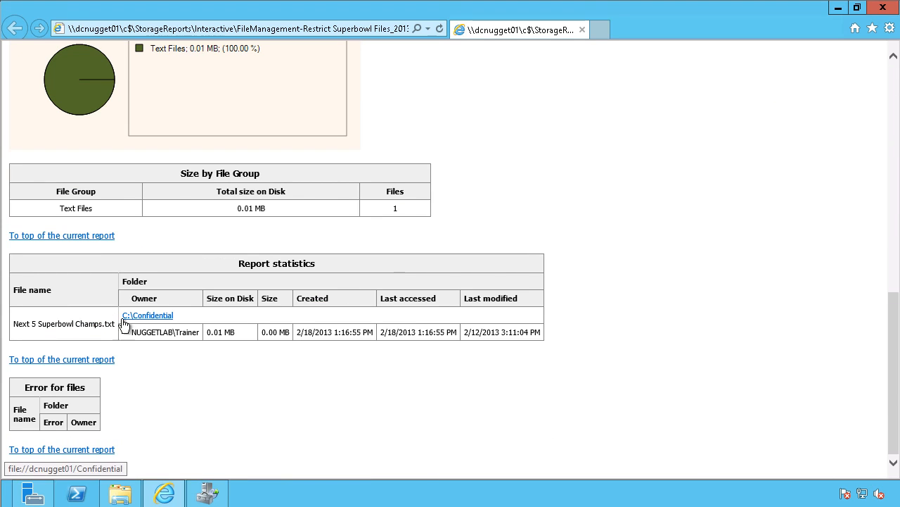
pyautogui.moveTo(883, 7)
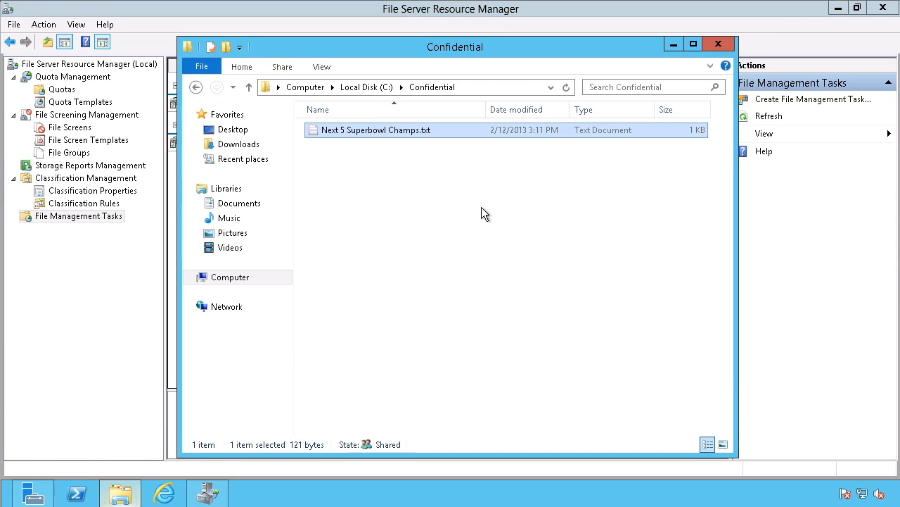
pyautogui.click(373, 129)
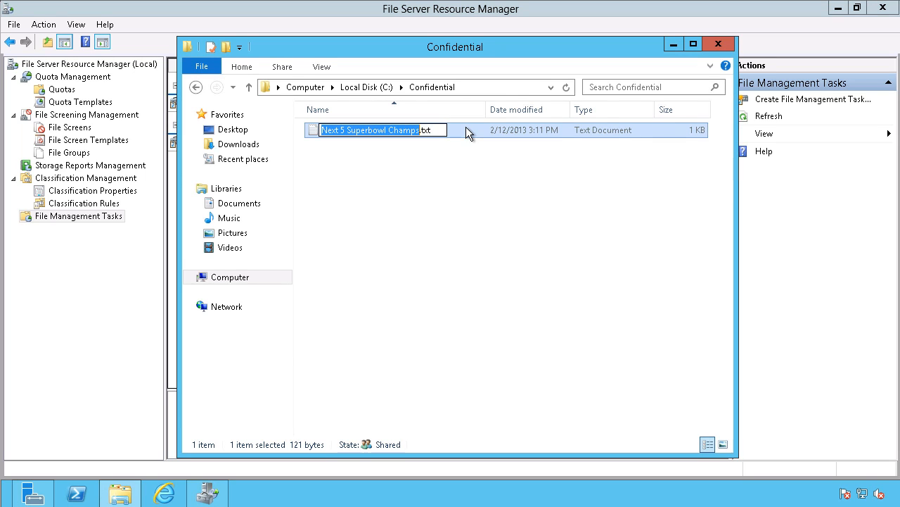
pyautogui.click(513, 197)
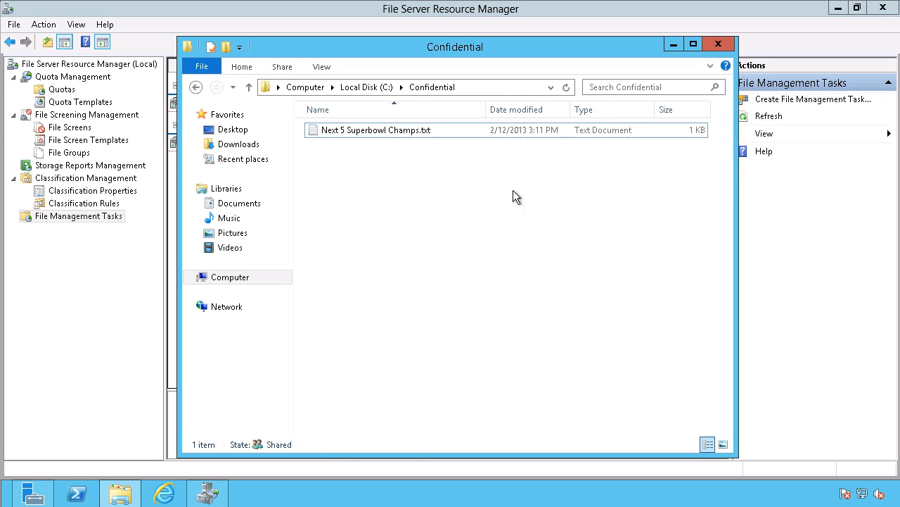
pyautogui.rightClick(376, 129)
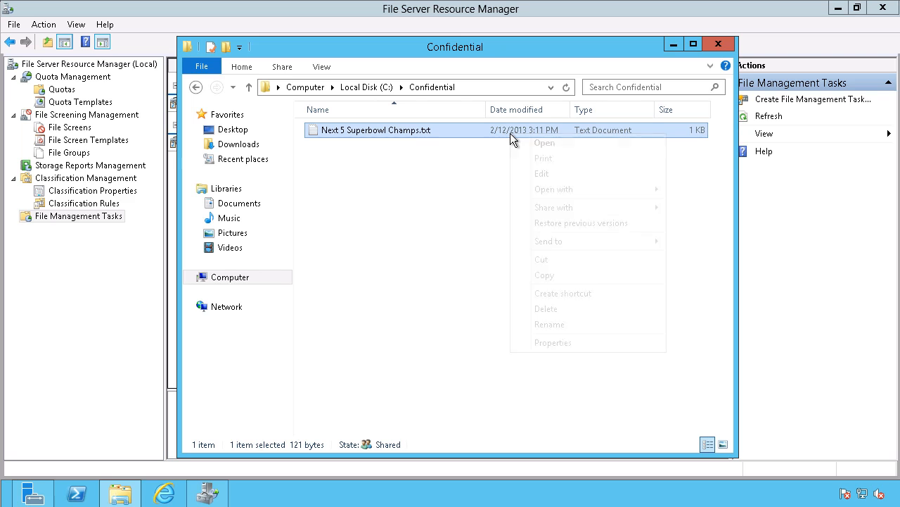
pyautogui.moveTo(553, 343)
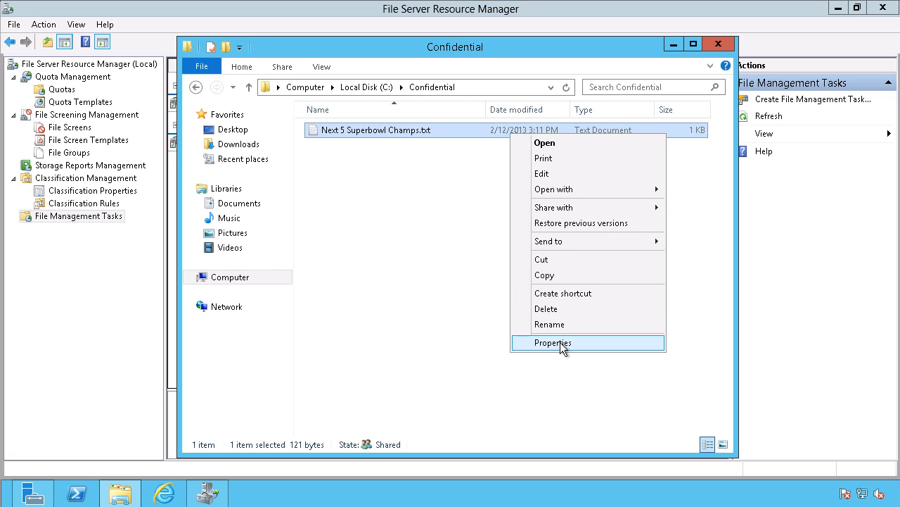
pyautogui.click(553, 343)
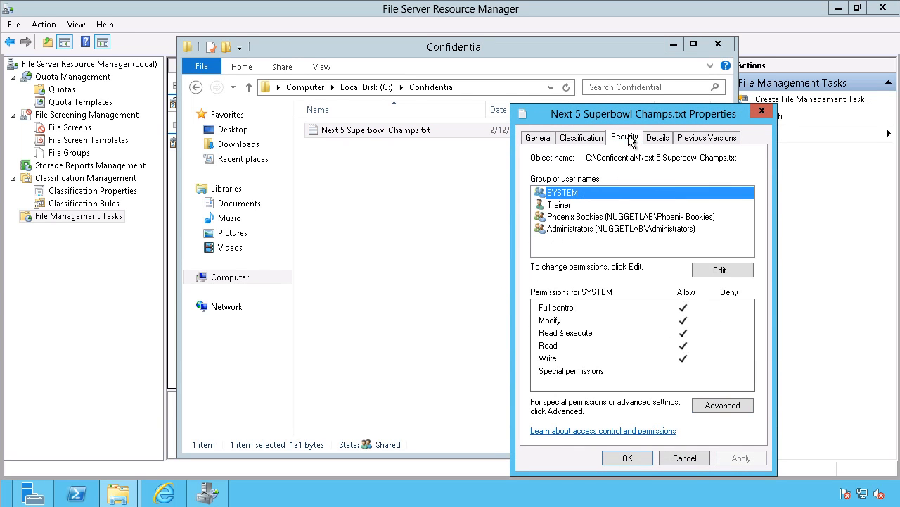
pyautogui.moveTo(571, 238)
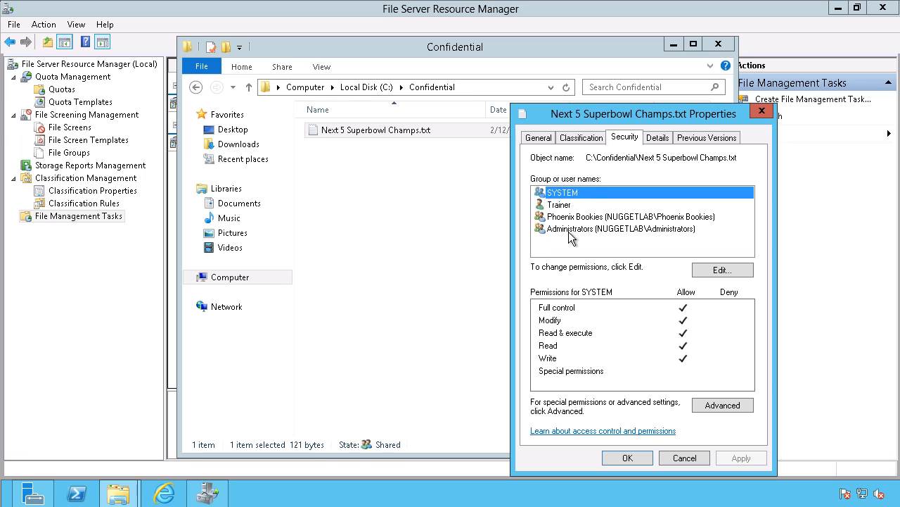
pyautogui.moveTo(695, 385)
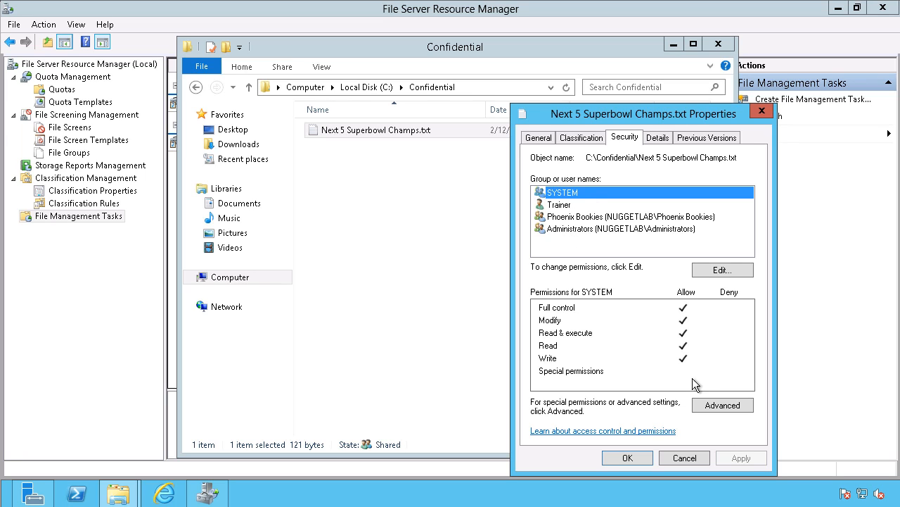
pyautogui.click(683, 457)
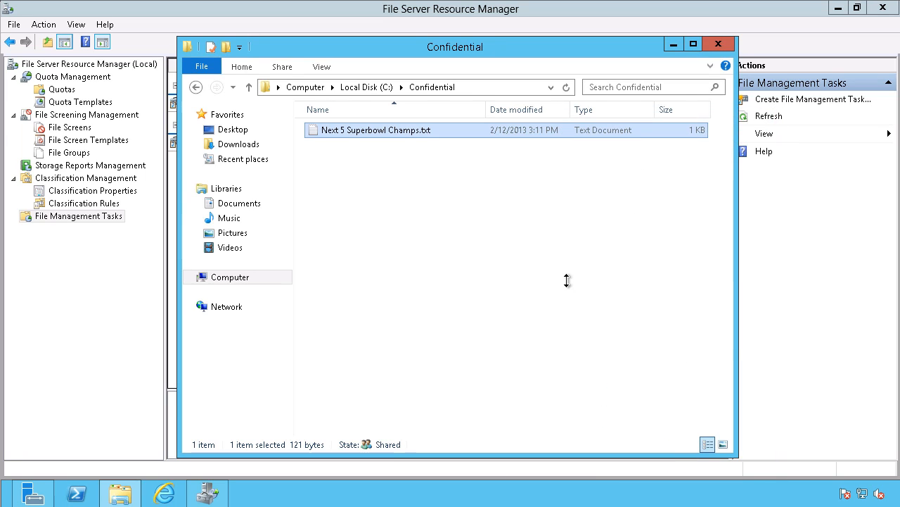
pyautogui.moveTo(568, 287)
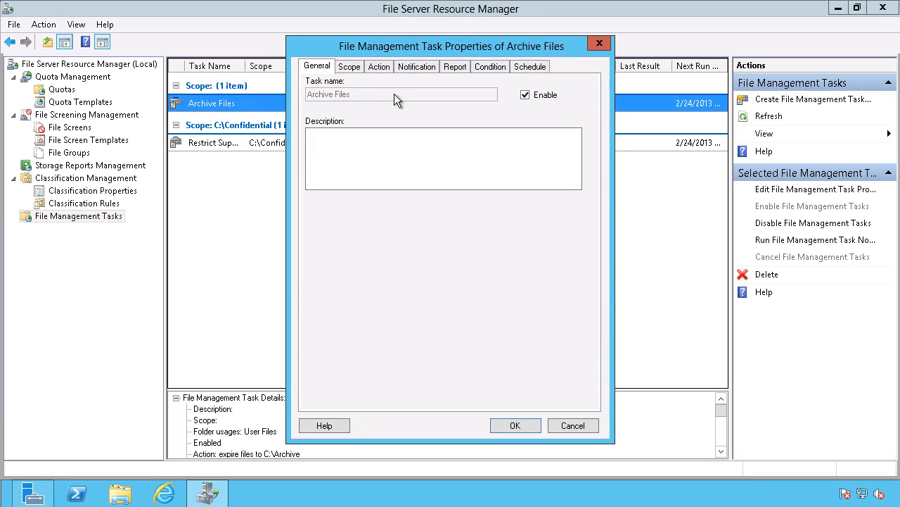
# - Review the Archive Files task's scope, expiration destination and file age conditions
pyautogui.click(349, 66)
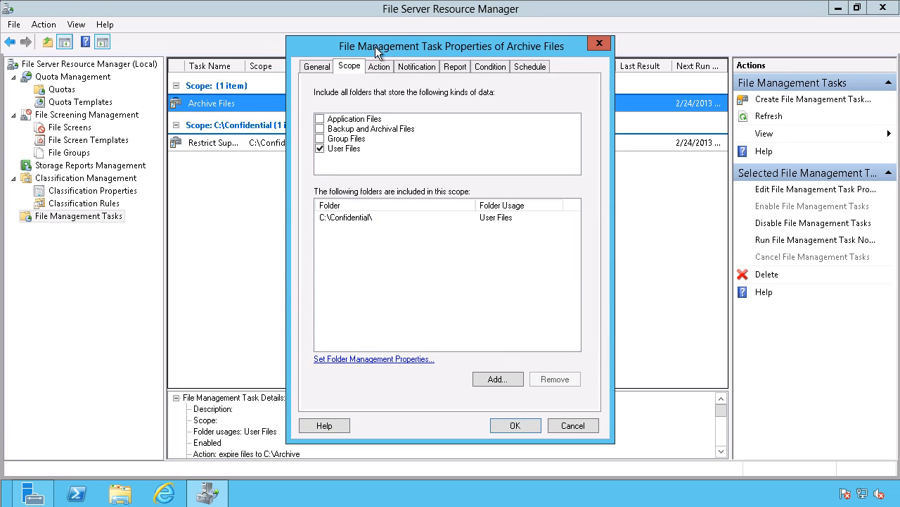
pyautogui.click(380, 66)
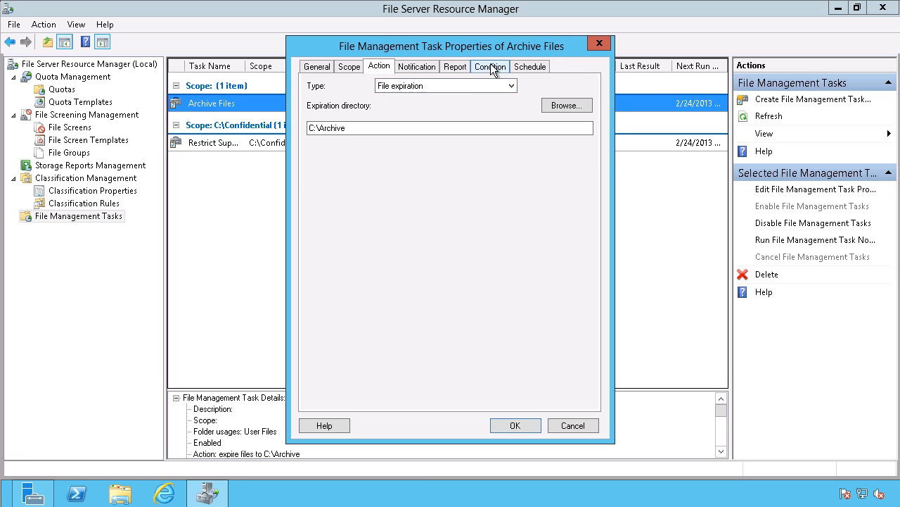
pyautogui.click(489, 66)
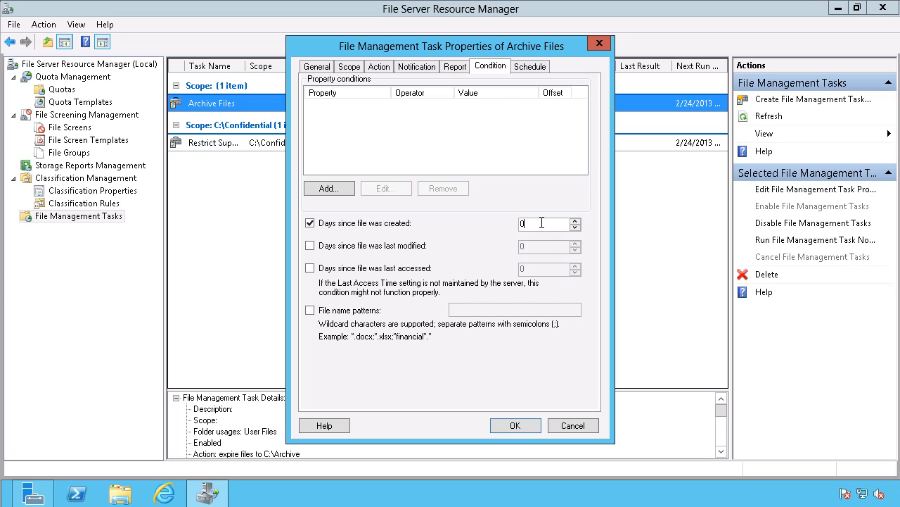
pyautogui.moveTo(512, 229)
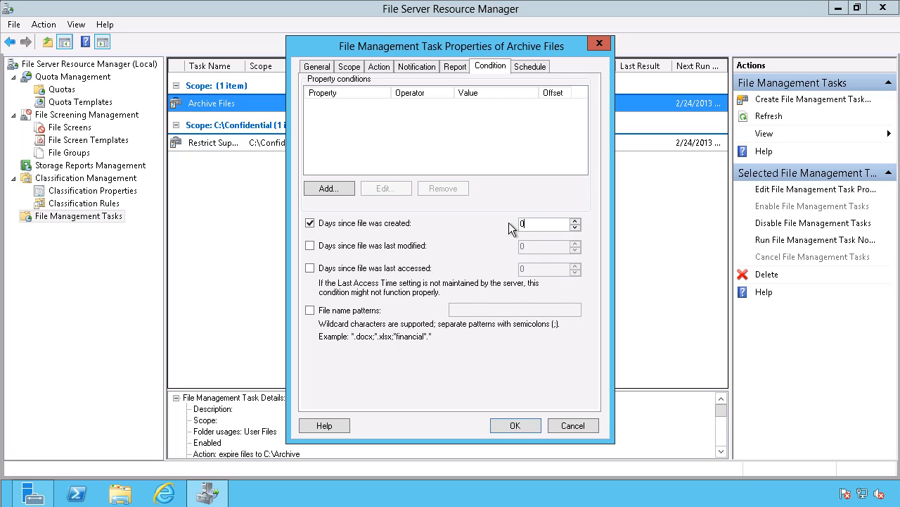
pyautogui.moveTo(315, 340)
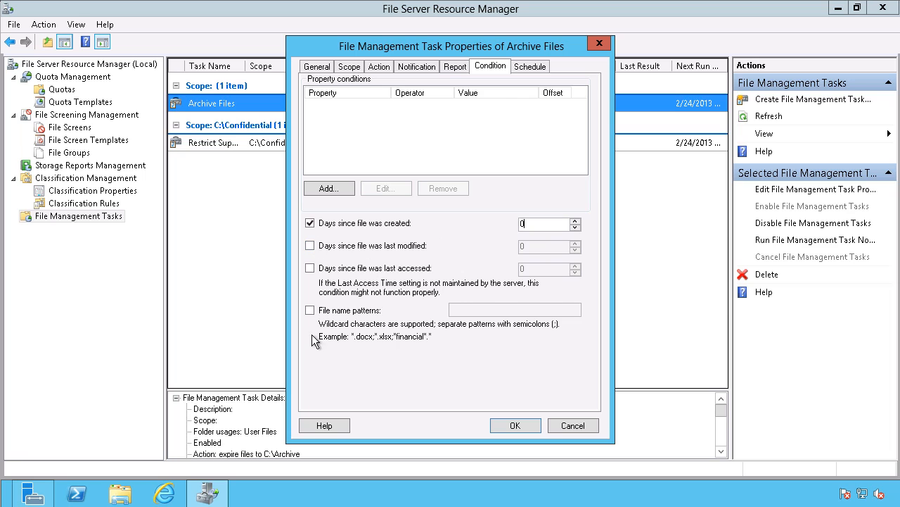
pyautogui.click(515, 425)
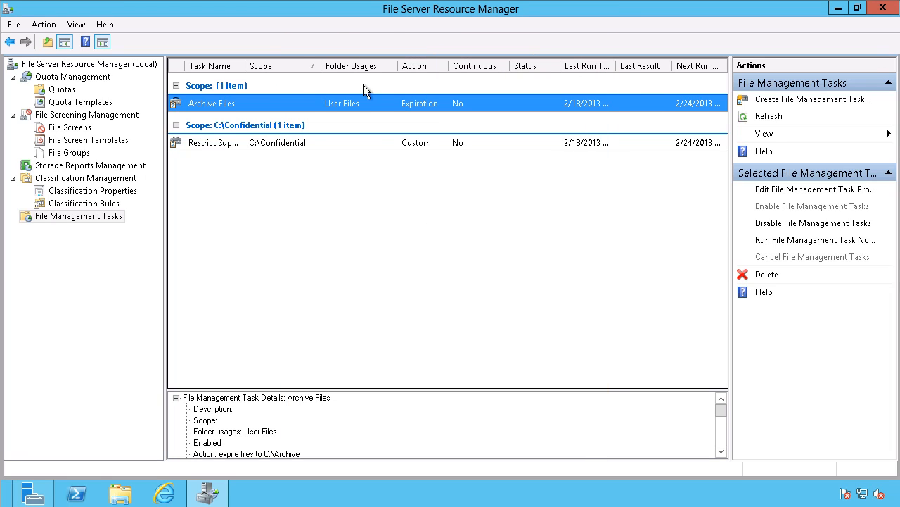
# - Run the Archive Files task now in the background
pyautogui.rightClick(211, 102)
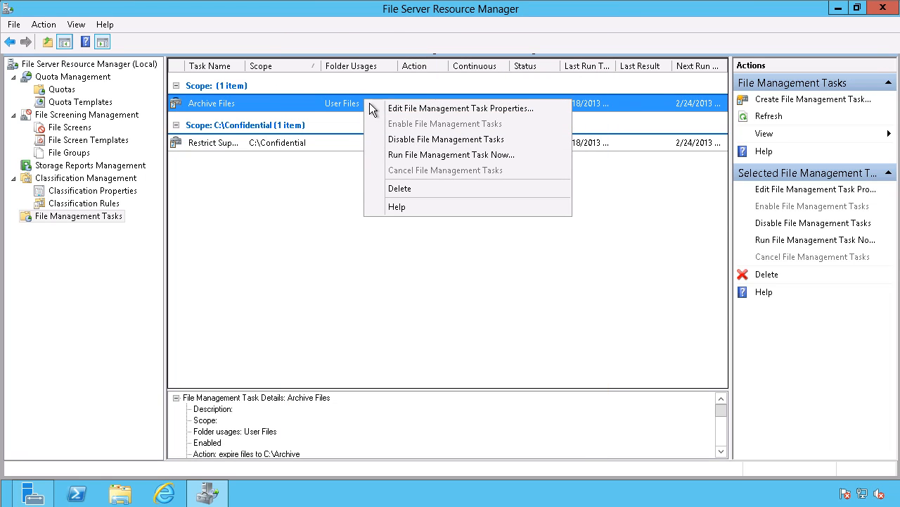
pyautogui.click(451, 154)
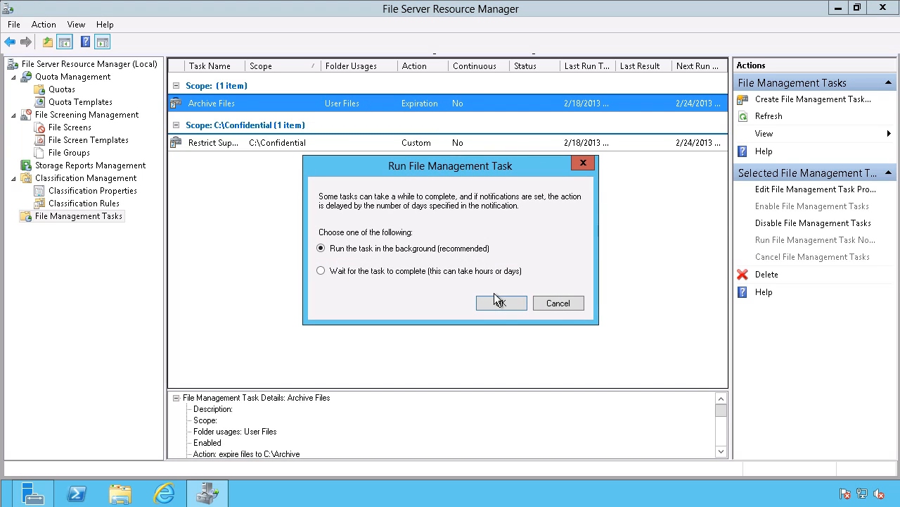
pyautogui.click(501, 302)
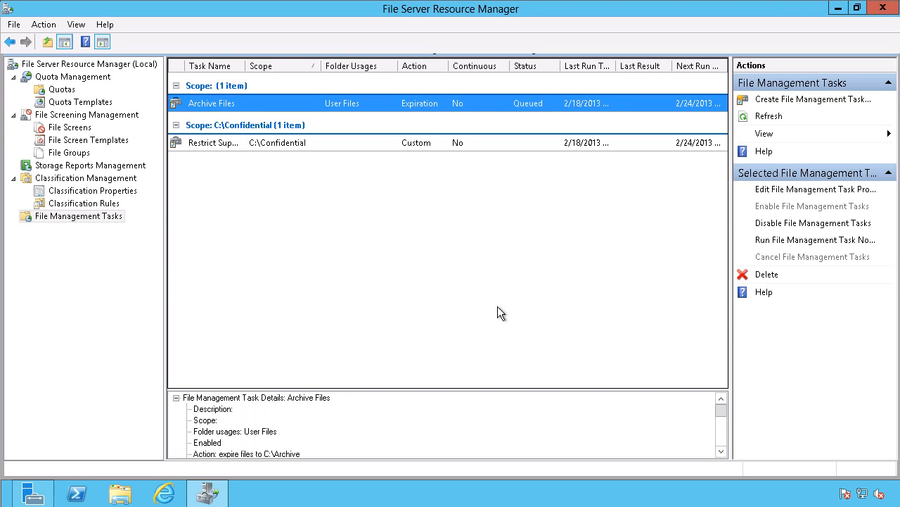
pyautogui.click(816, 240)
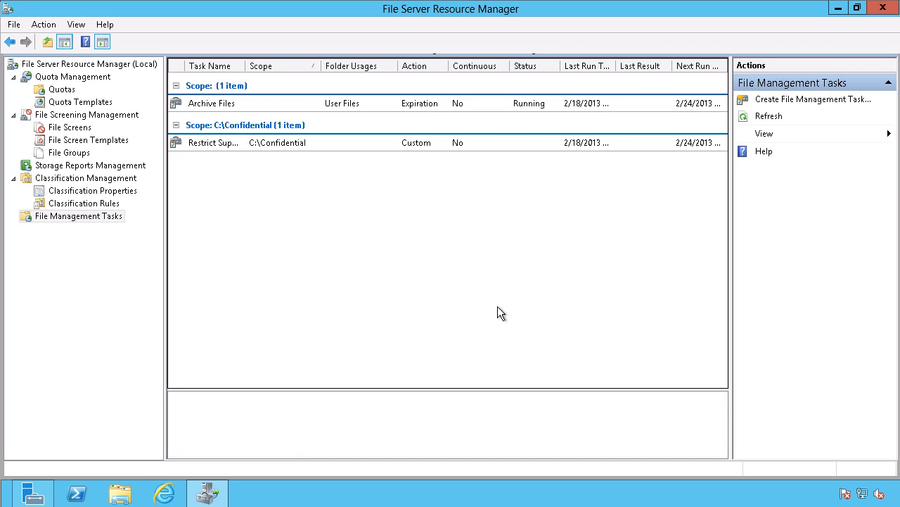
# - Open File Explorer on Local Disk (C:) to check that C:\Confidential is empty
pyautogui.click(120, 492)
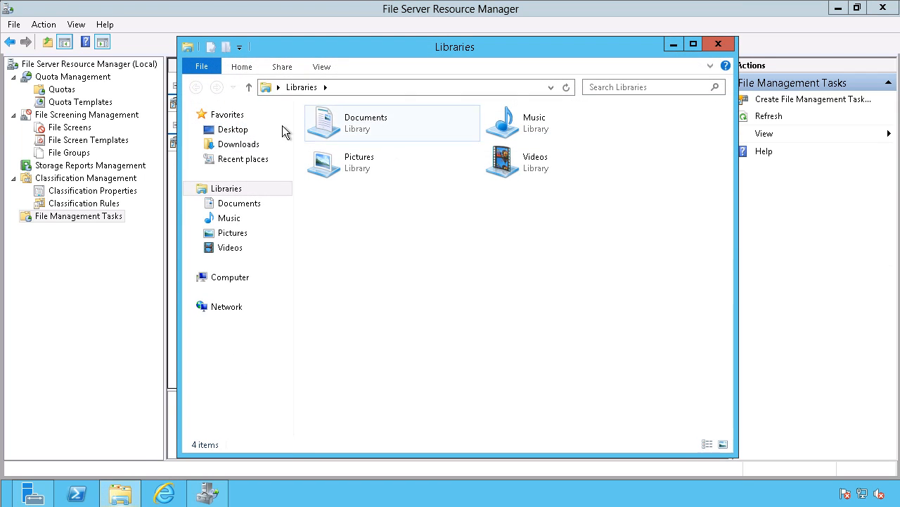
pyautogui.click(230, 277)
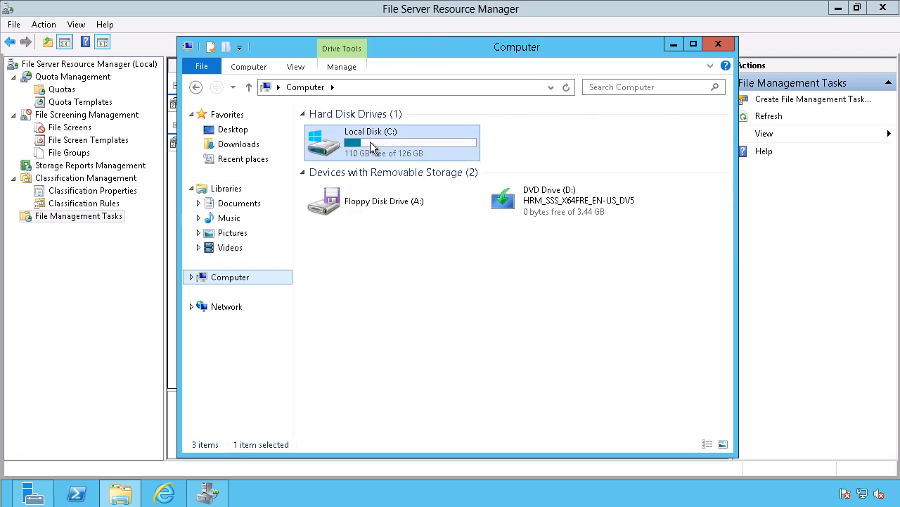
pyautogui.doubleClick(371, 140)
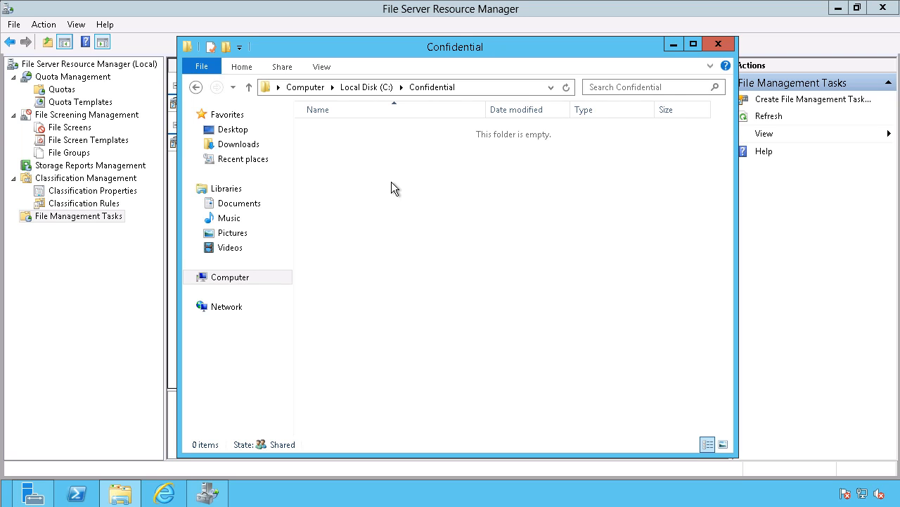
pyautogui.moveTo(366, 83)
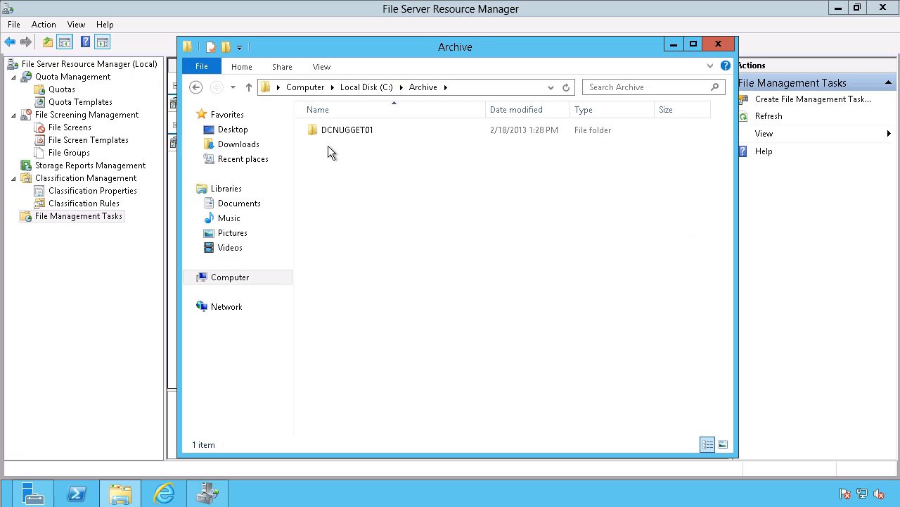
# - Browse C:\Archive > DCNUGGET01 > 2013-02-18_13-28-13 > C$ to the archived Superbowl file
pyautogui.click(344, 130)
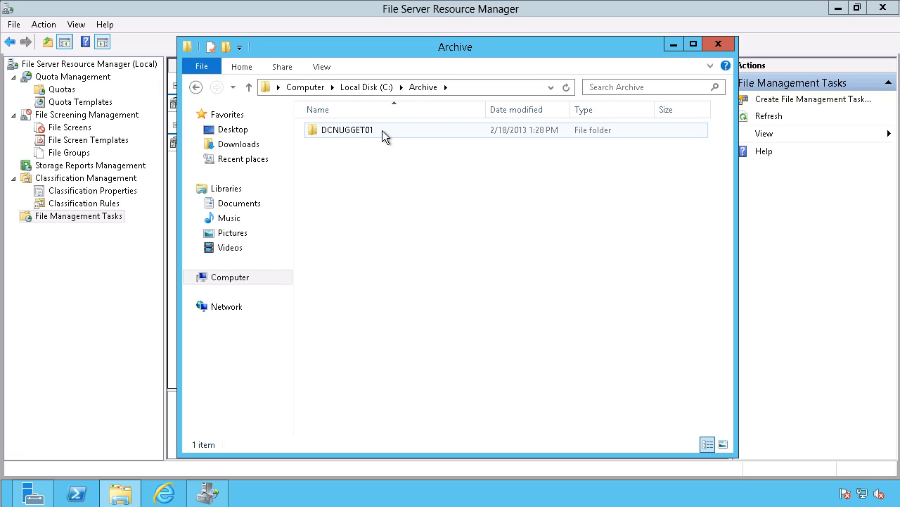
pyautogui.click(345, 130)
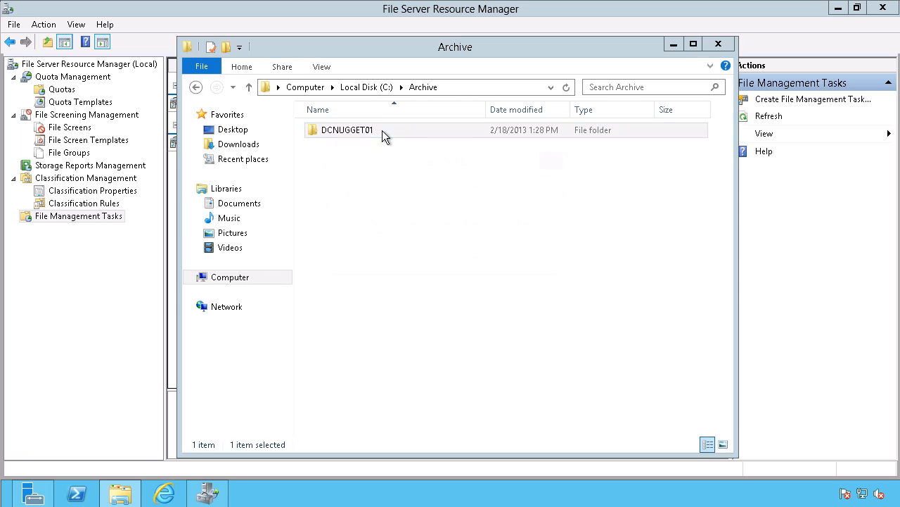
pyautogui.doubleClick(345, 129)
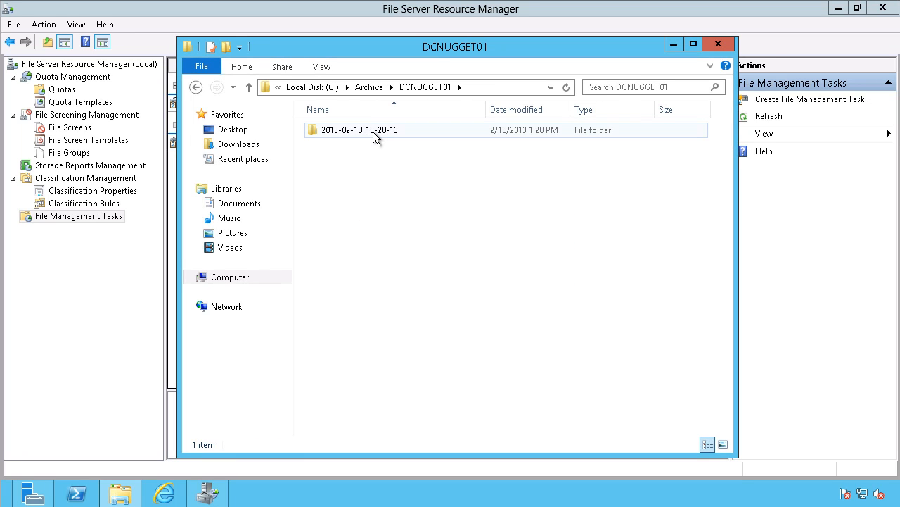
pyautogui.click(358, 130)
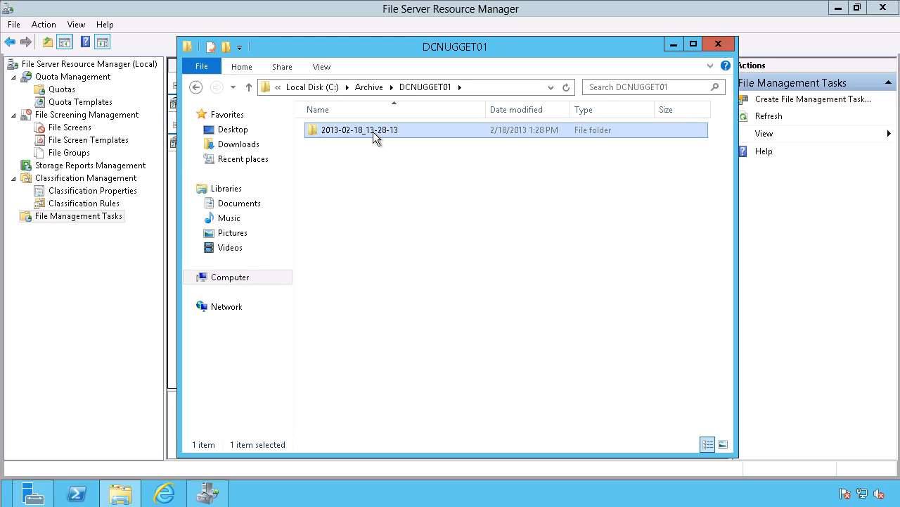
pyautogui.doubleClick(359, 129)
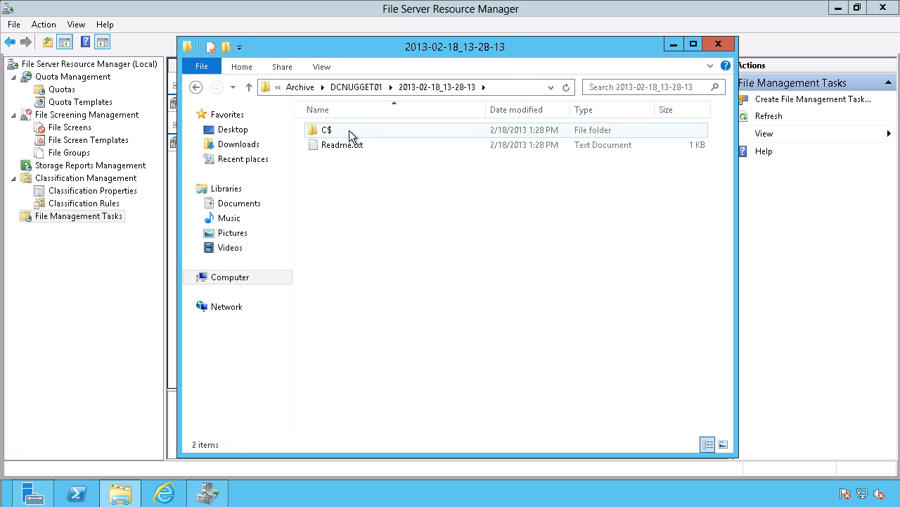
pyautogui.doubleClick(325, 130)
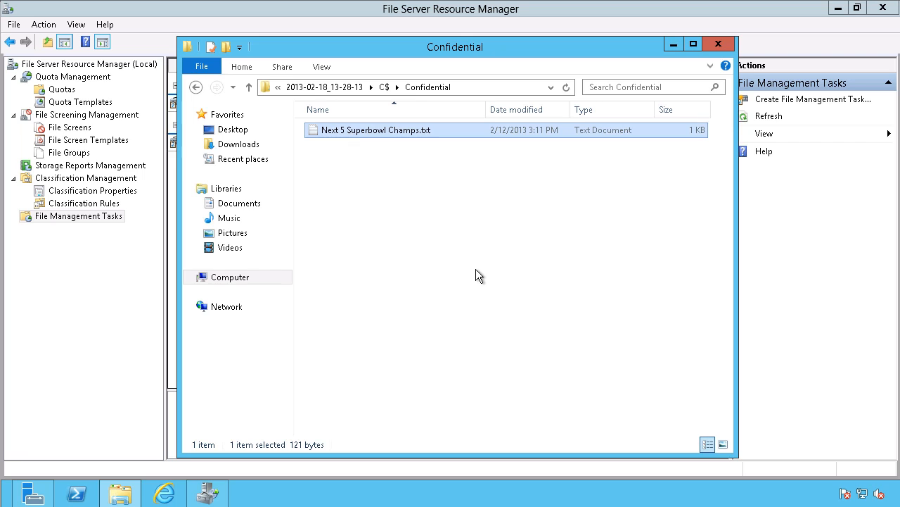